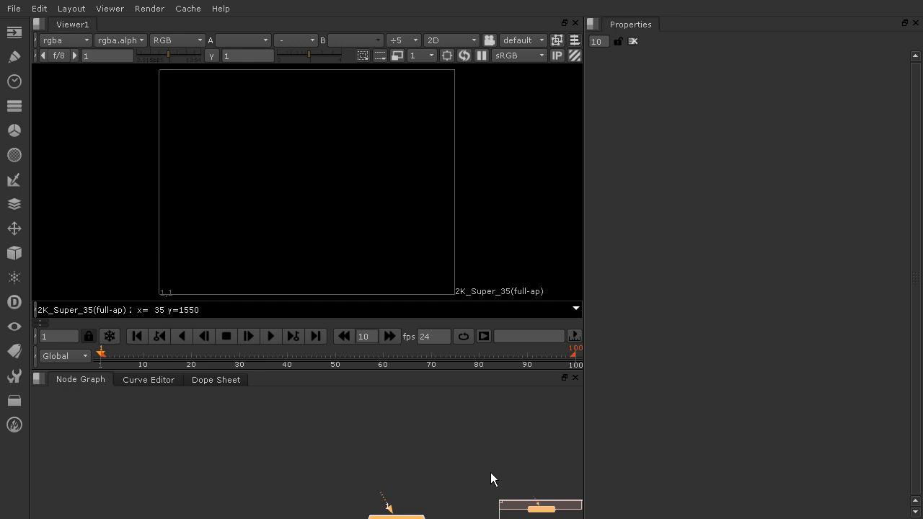
pyautogui.moveTo(911, 162)
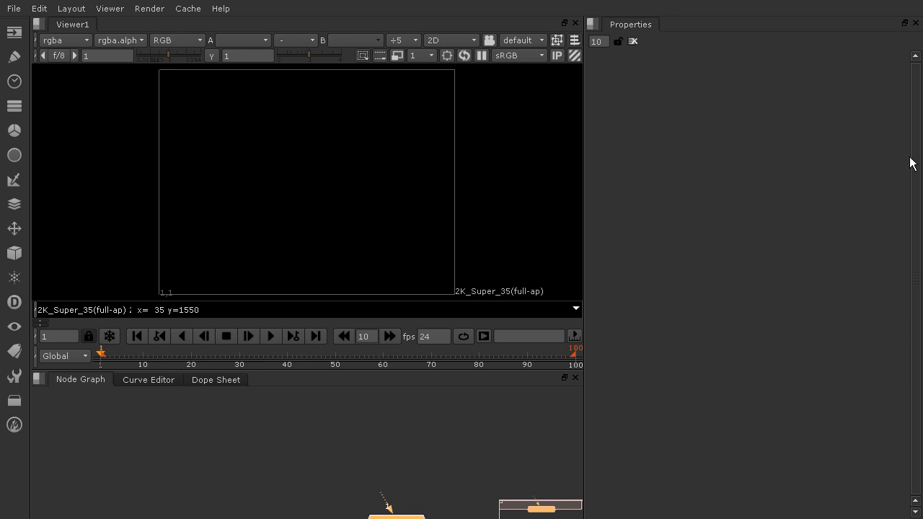
pyautogui.moveTo(661, 412)
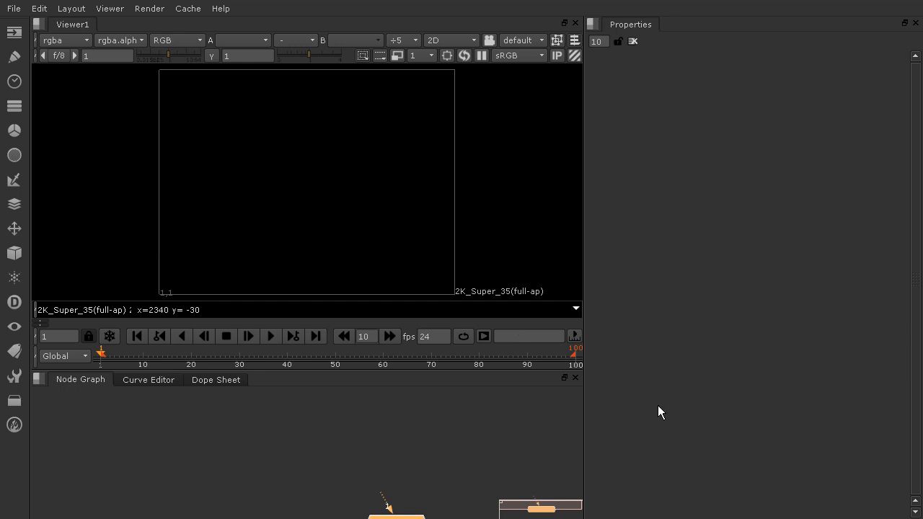
pyautogui.moveTo(770, 172)
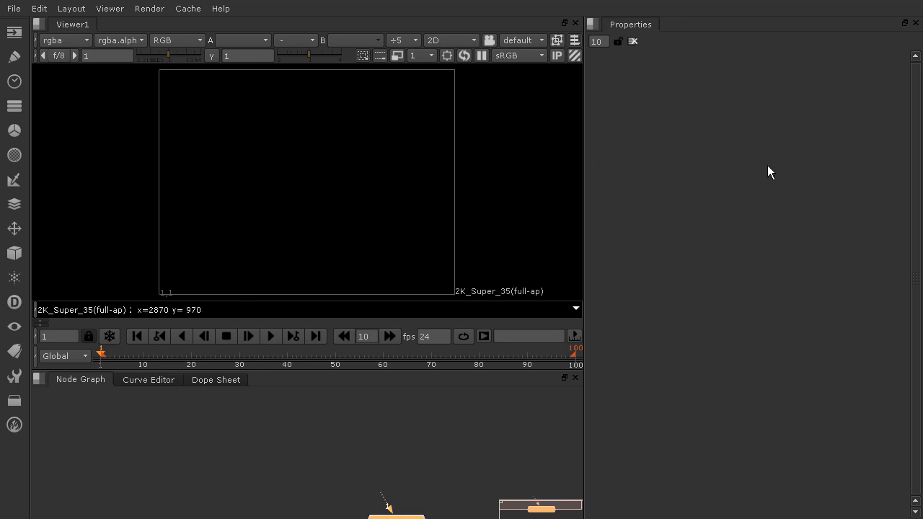
pyautogui.moveTo(749, 201)
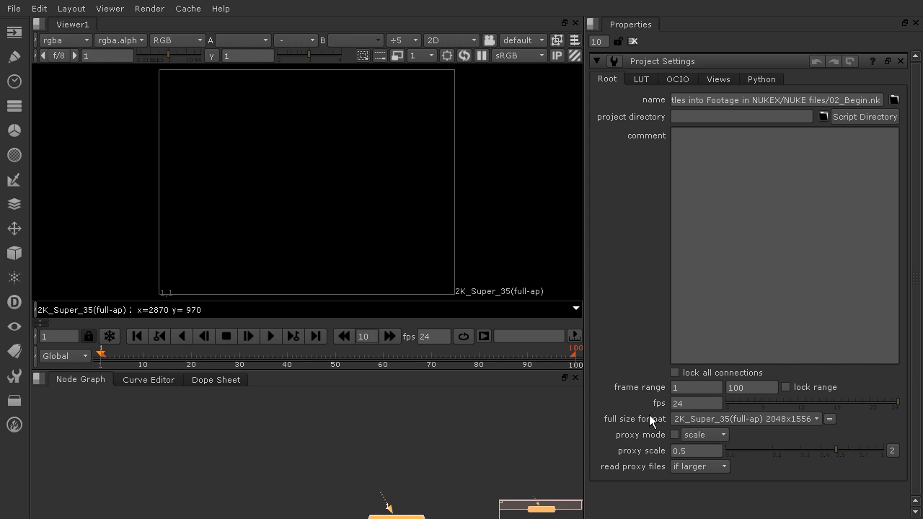
# - Set the project to 29.97 fps with a frame range ending at 142
pyautogui.click(695, 402)
pyautogui.write('29.97')
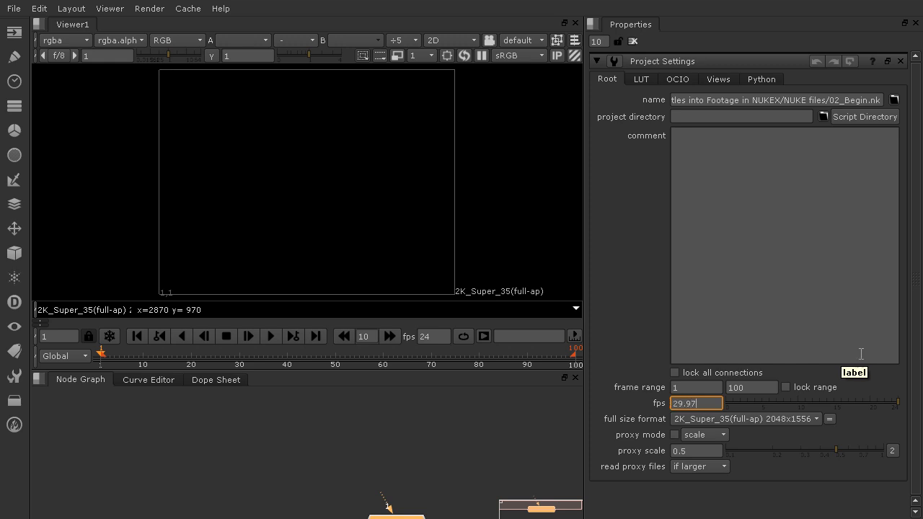
pyautogui.click(749, 387)
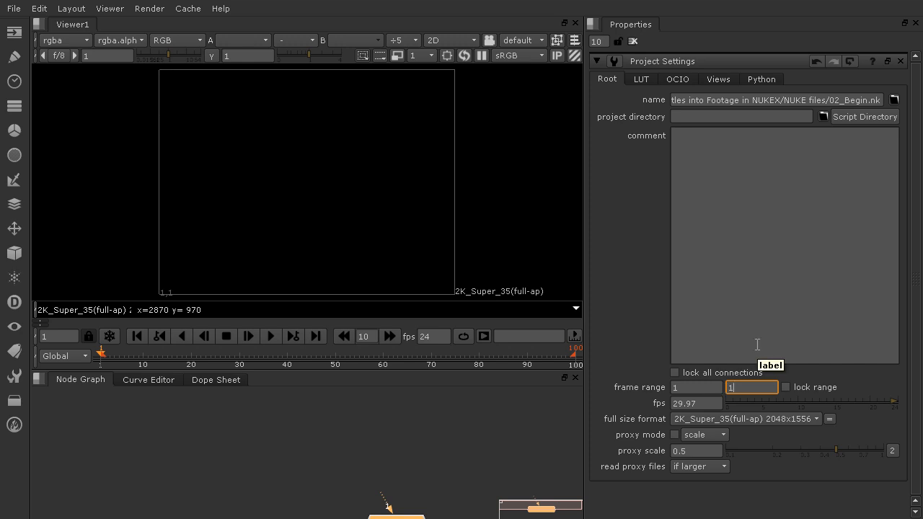
pyautogui.write('142')
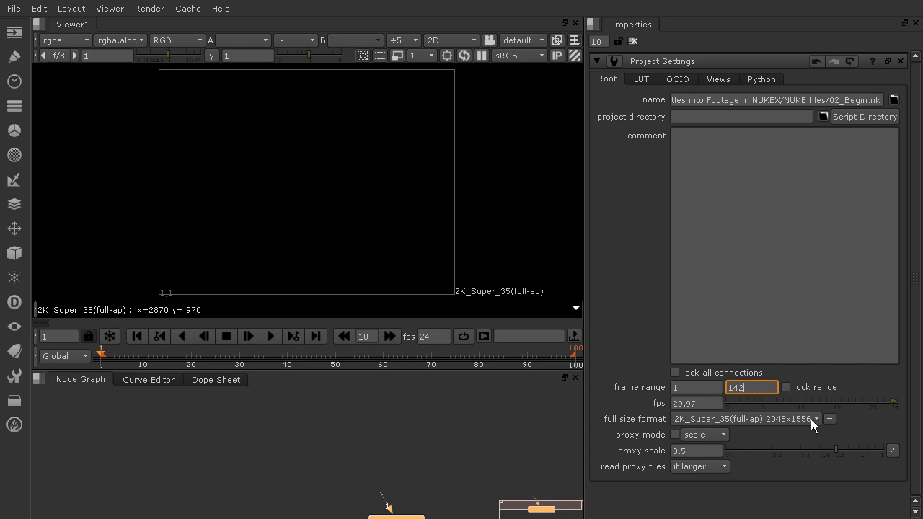
pyautogui.click(816, 418)
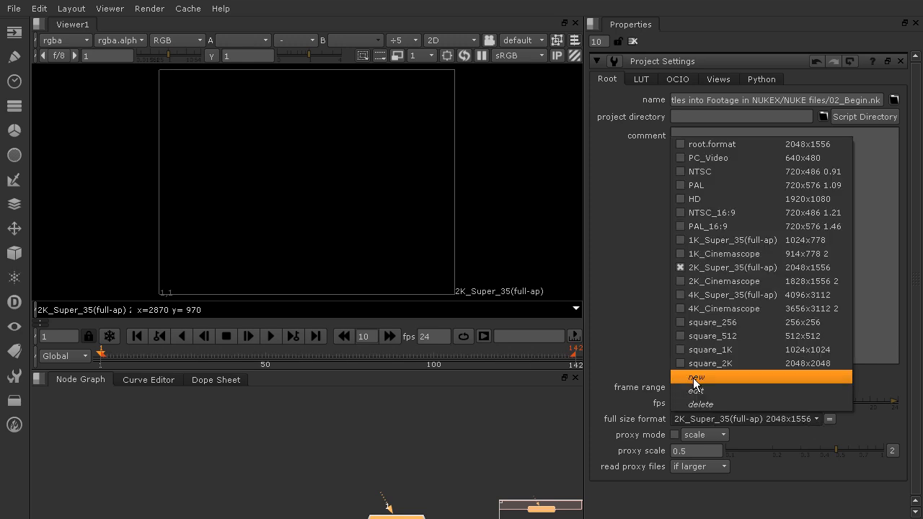
# - Define a new custom 720HD format at 1280 by 720 and make it the project format
pyautogui.click(695, 378)
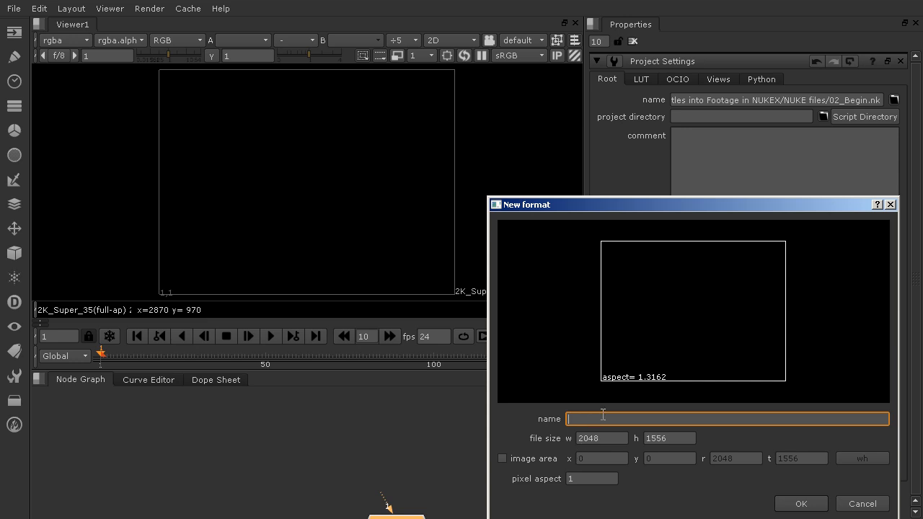
pyautogui.write('720HD')
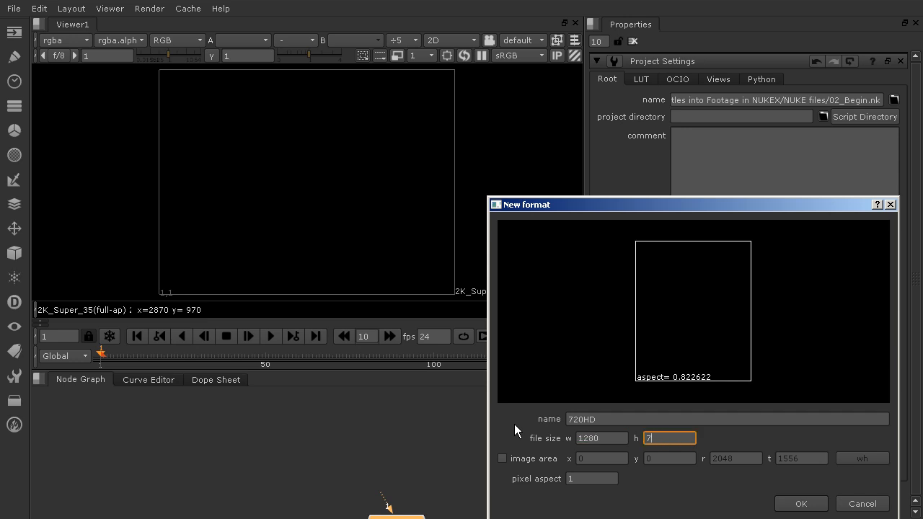
pyautogui.write('20')
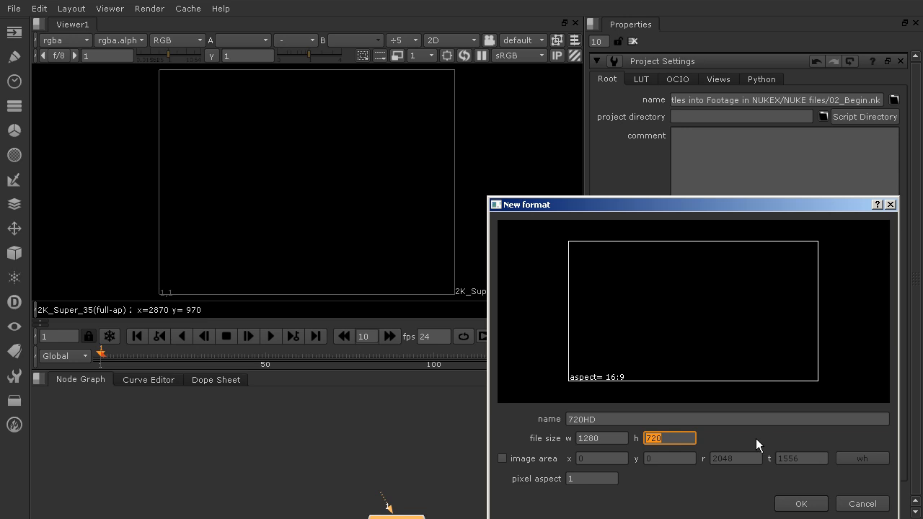
pyautogui.click(800, 503)
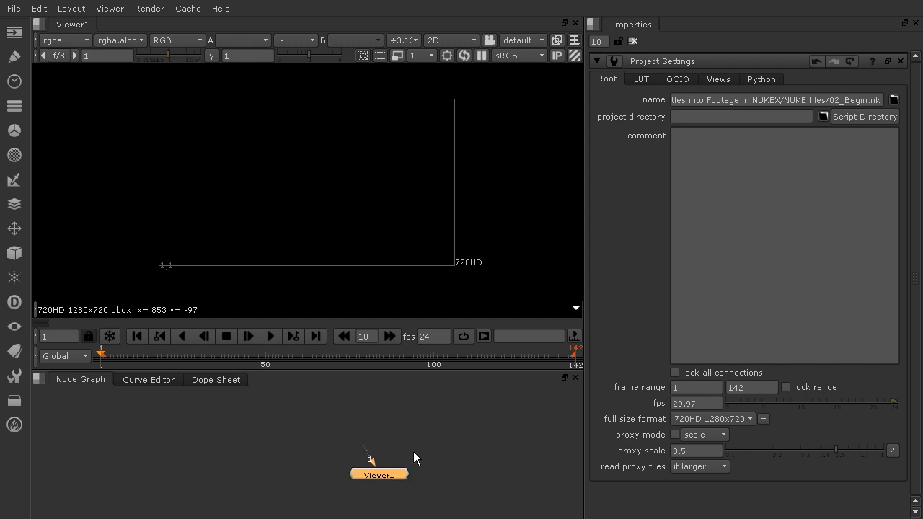
# - Move Viewer1 lower and add a Read node to the graph
pyautogui.moveTo(378, 474); pyautogui.dragTo(325, 485)
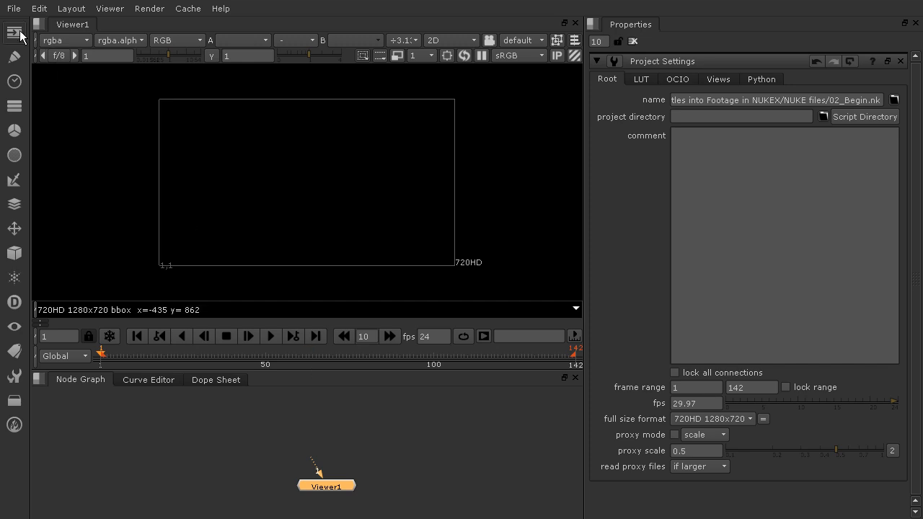
pyautogui.click(14, 34)
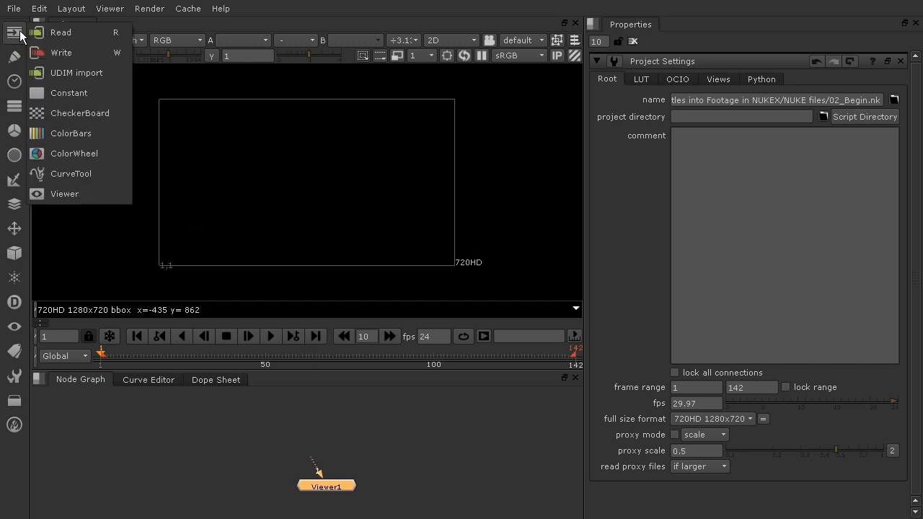
pyautogui.click(61, 31)
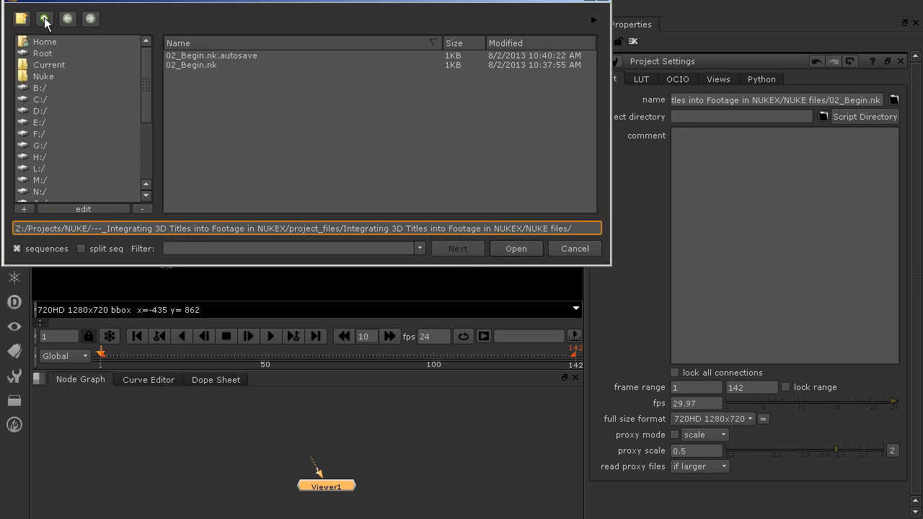
# - Load the CityFootage_#####.jpg sequence from Reference files > CityFootage into the Read node
pyautogui.click(43, 19)
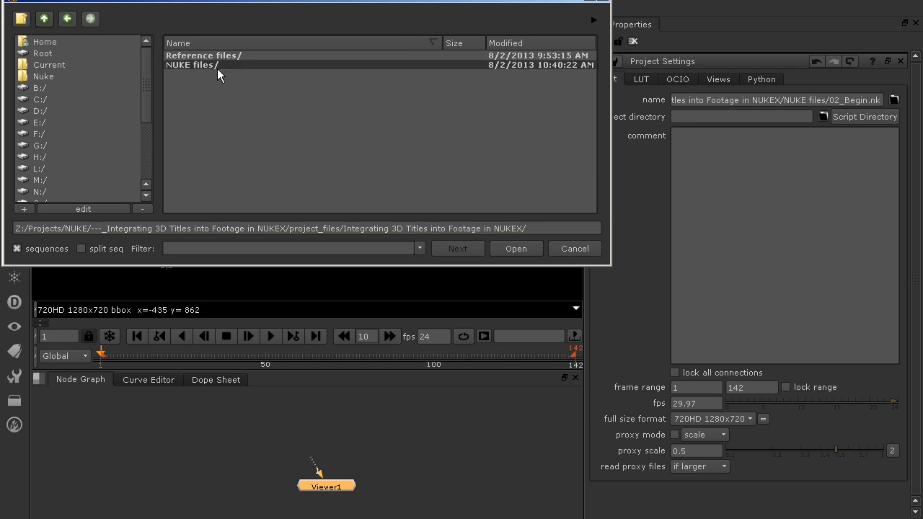
pyautogui.doubleClick(205, 55)
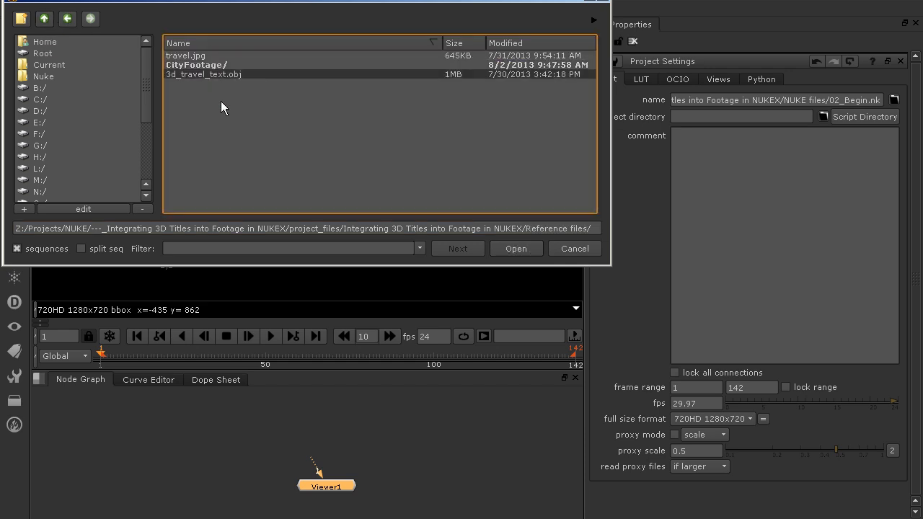
pyautogui.doubleClick(196, 65)
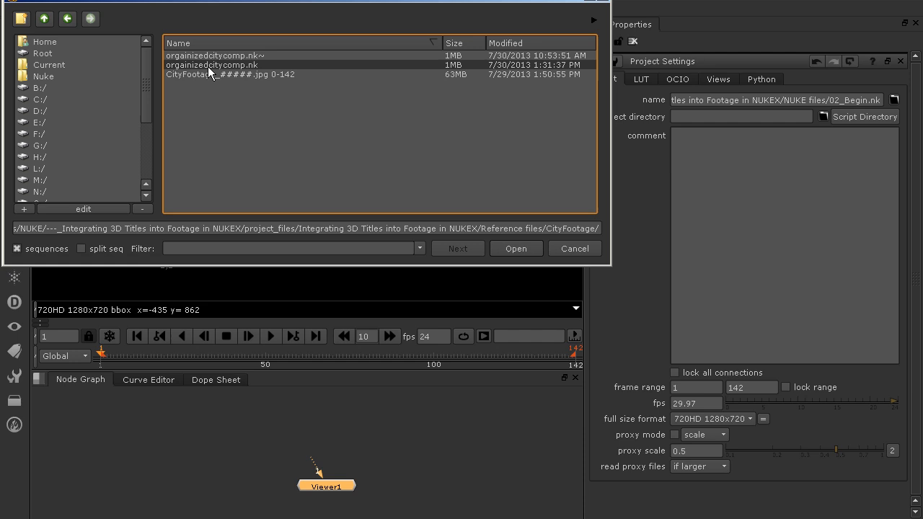
pyautogui.click(231, 75)
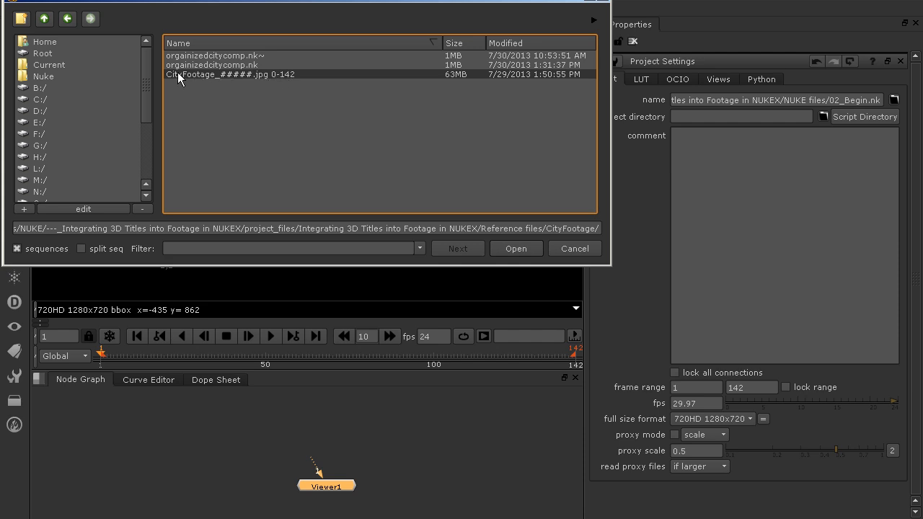
pyautogui.click(230, 75)
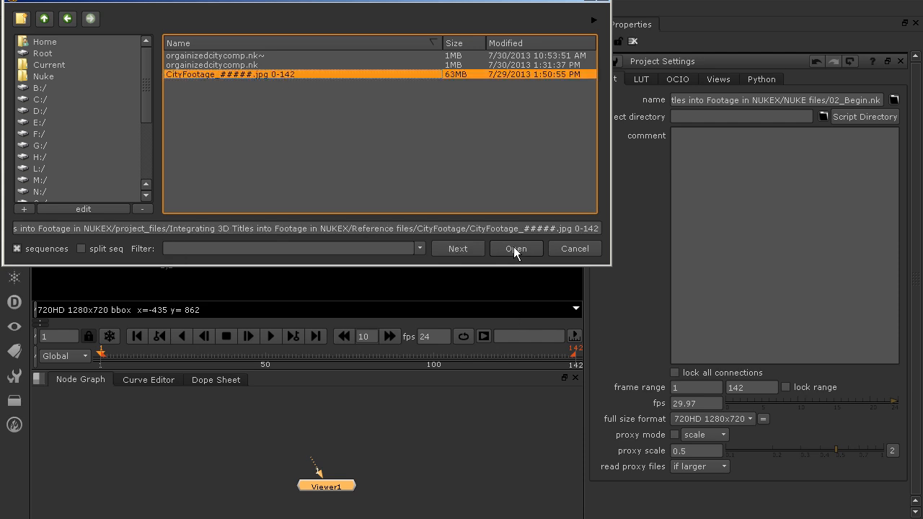
pyautogui.click(516, 248)
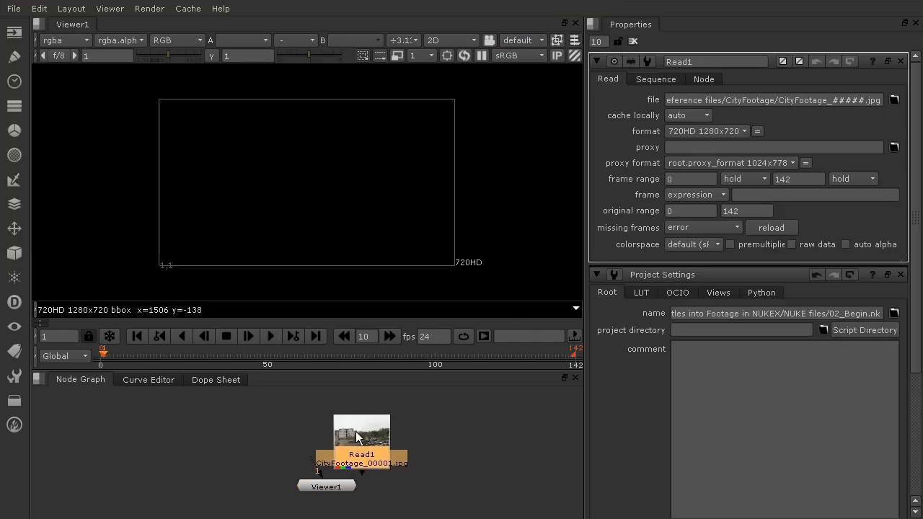
# - Connect Read1 to the viewer and play back the city footage
pyautogui.moveTo(360, 433); pyautogui.dragTo(251, 433)
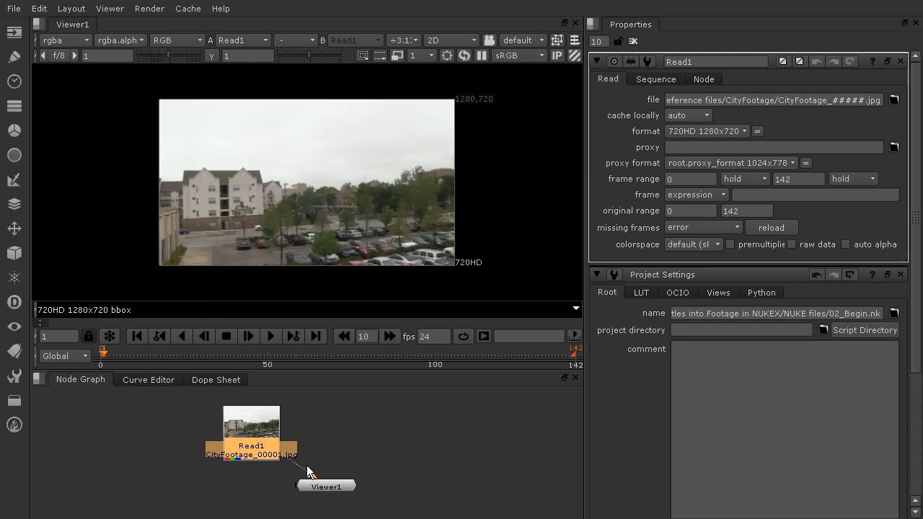
pyautogui.click(271, 336)
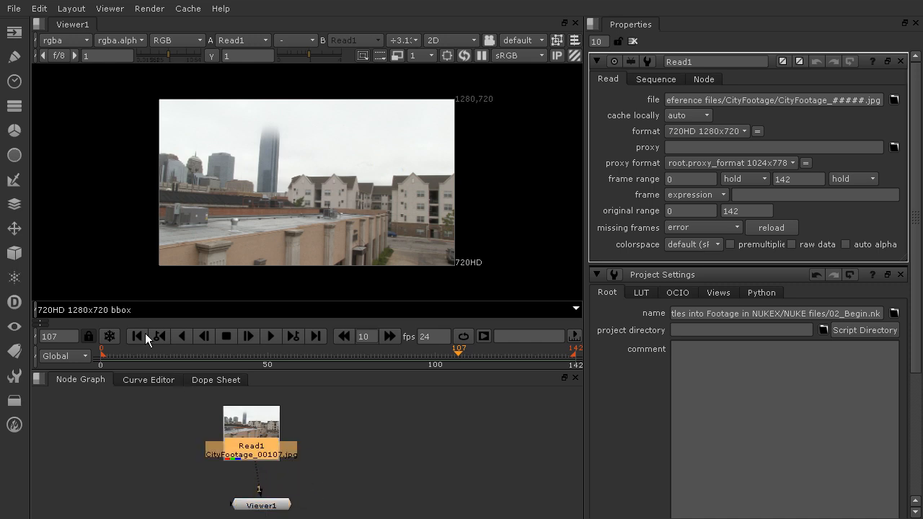
pyautogui.moveTo(15, 254)
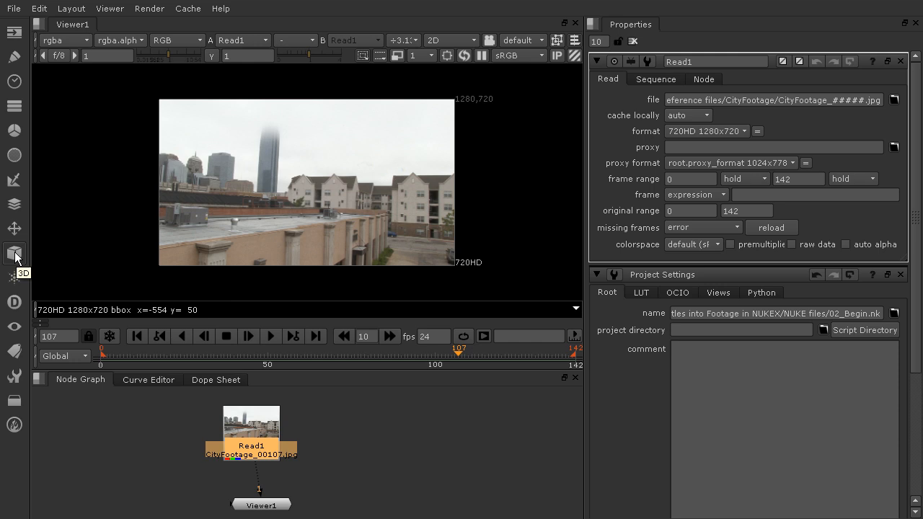
# - Add a CameraTracker node and insert it between Read1 and Viewer2
pyautogui.click(14, 254)
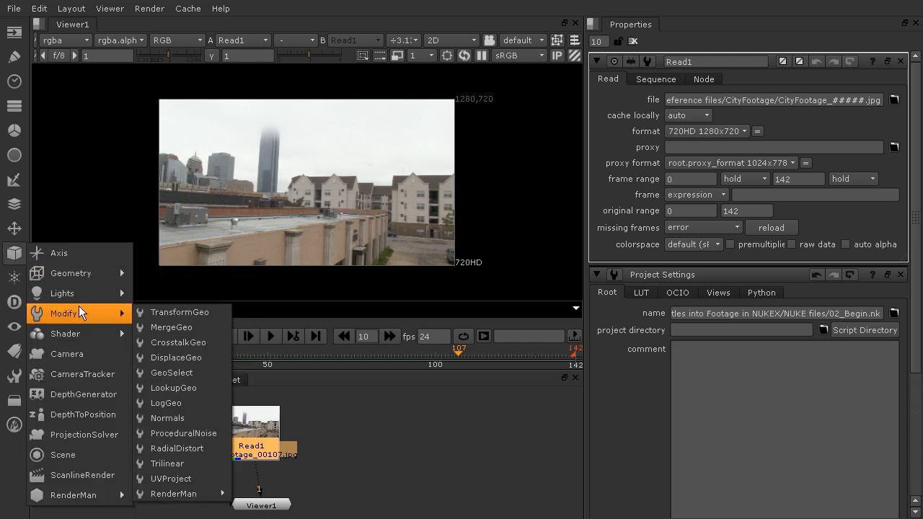
pyautogui.moveTo(81, 373)
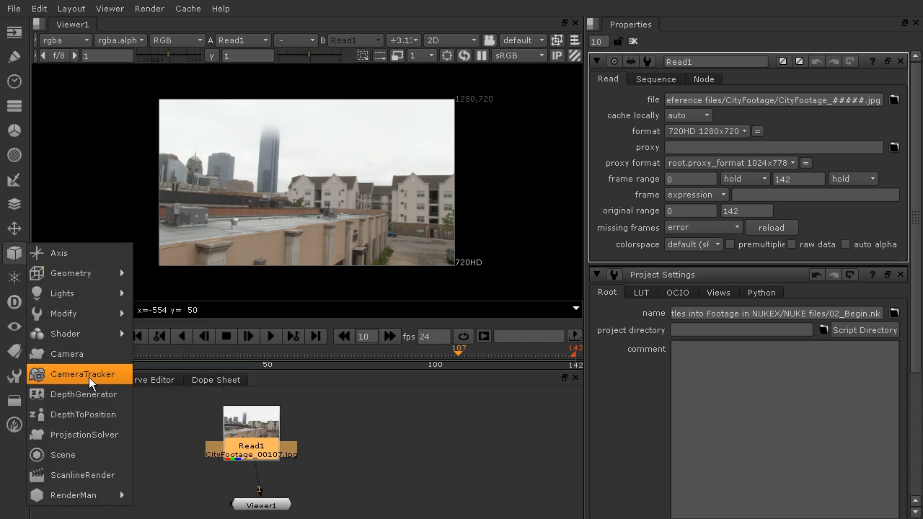
pyautogui.moveTo(382, 447)
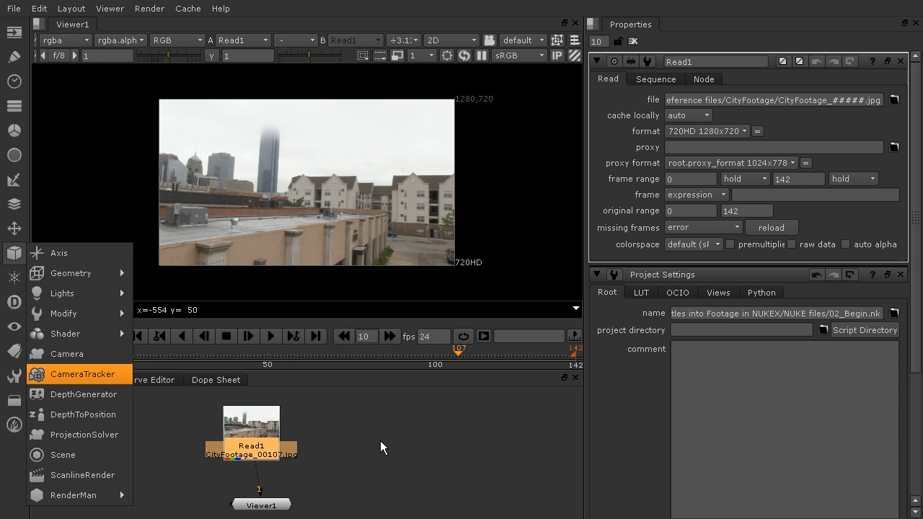
pyautogui.click(80, 375)
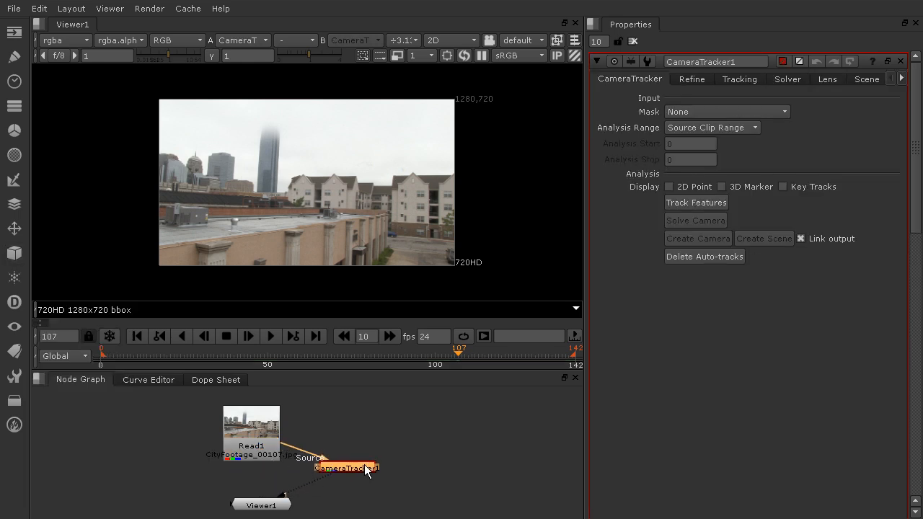
pyautogui.moveTo(346, 467); pyautogui.dragTo(250, 472)
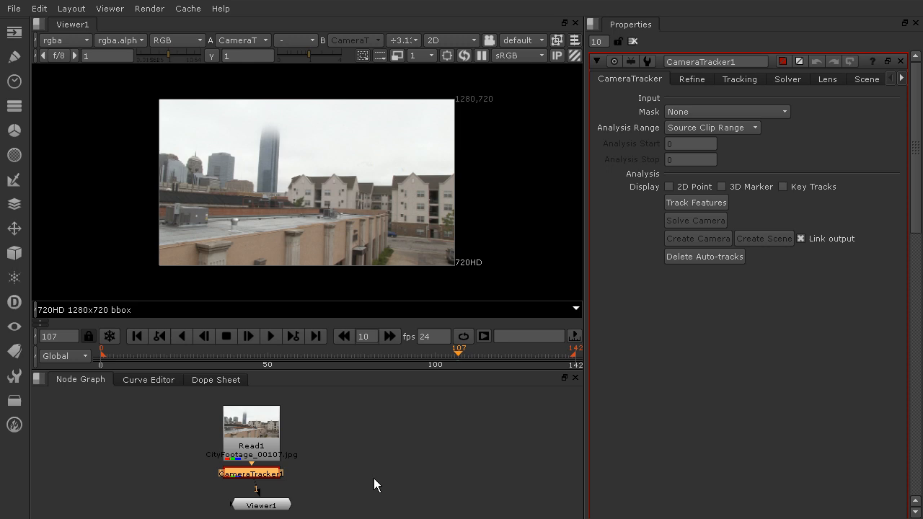
pyautogui.moveTo(885, 80)
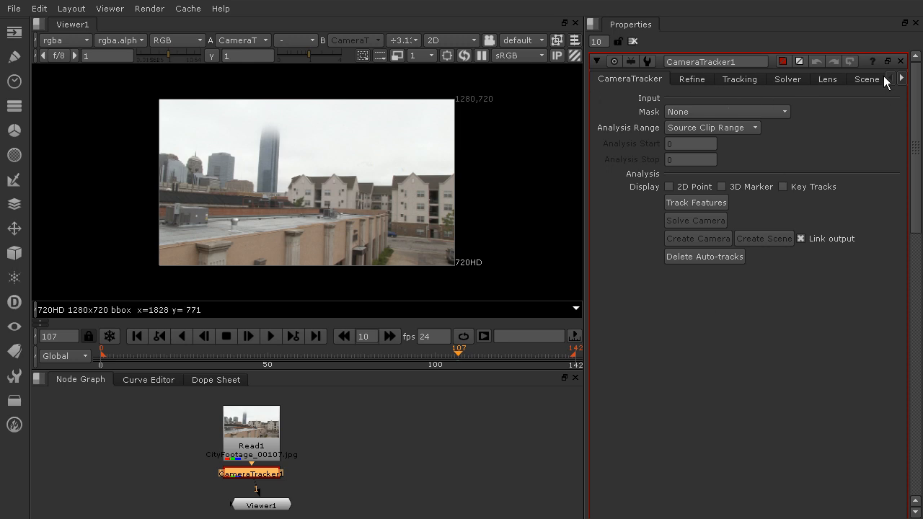
pyautogui.moveTo(879, 222)
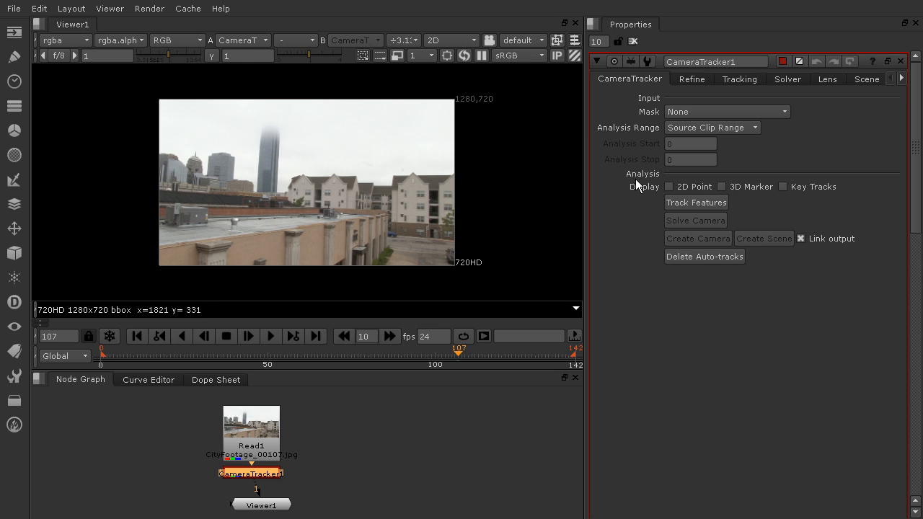
pyautogui.click(695, 202)
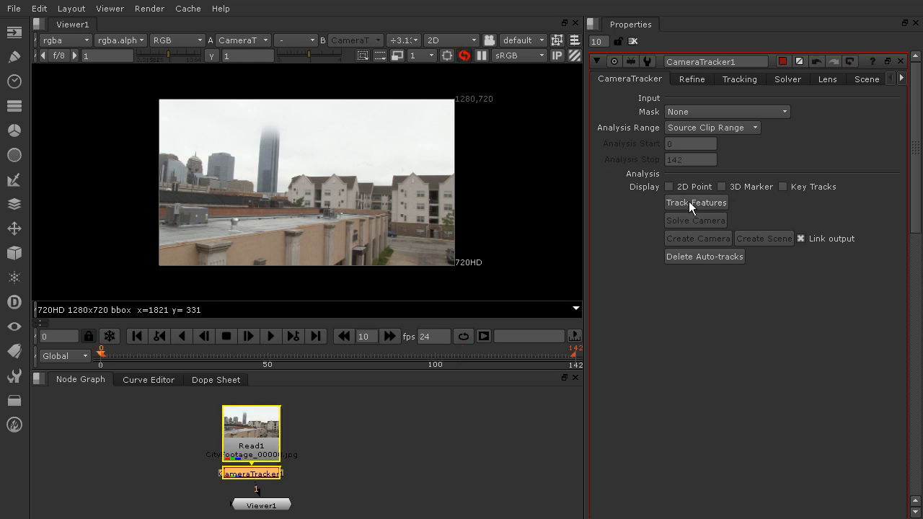
# - Track features through the city footage, then solve the camera from them
pyautogui.click(695, 202)
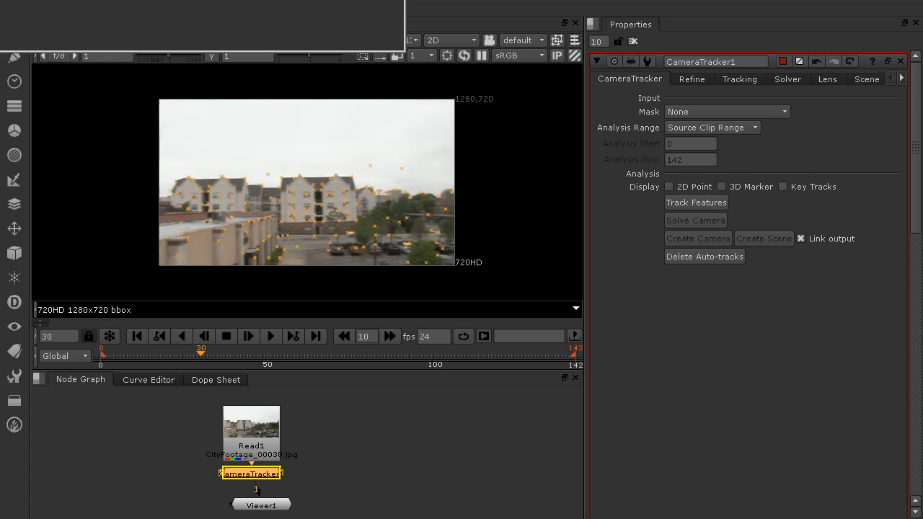
pyautogui.click(695, 202)
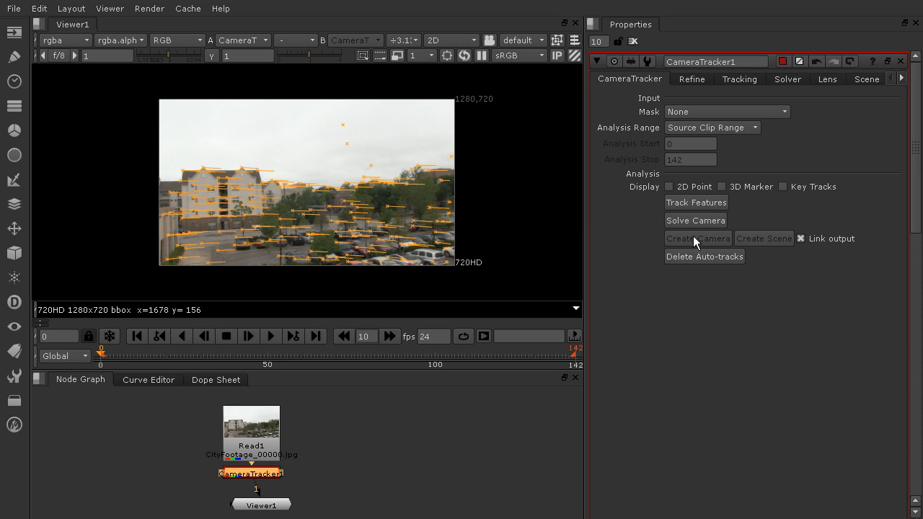
pyautogui.moveTo(686, 375)
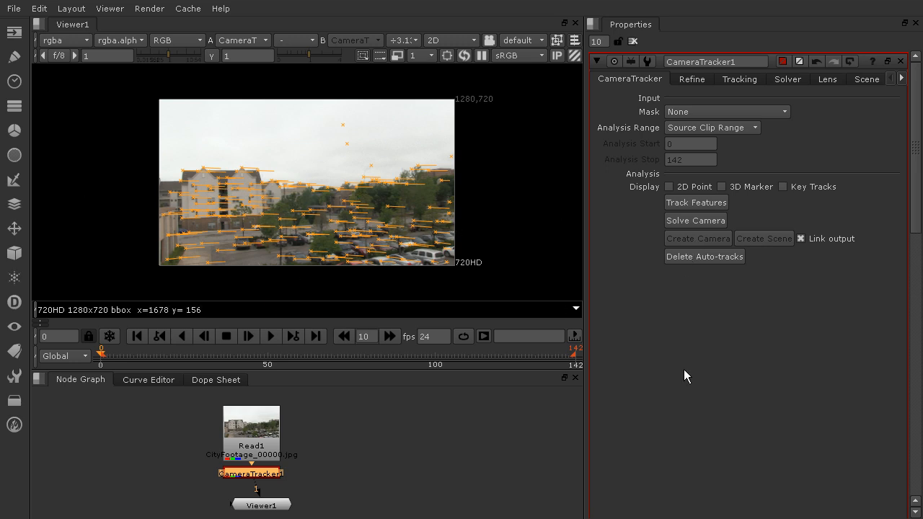
pyautogui.moveTo(695, 375)
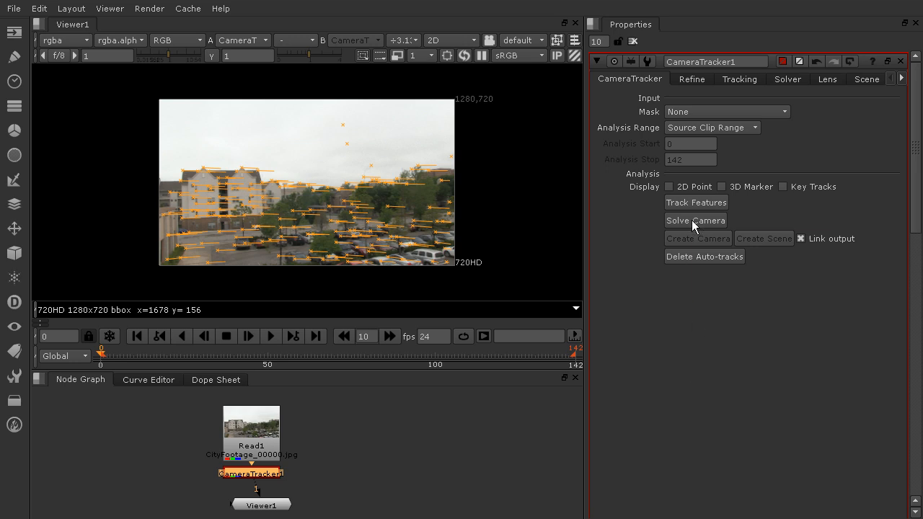
pyautogui.click(695, 220)
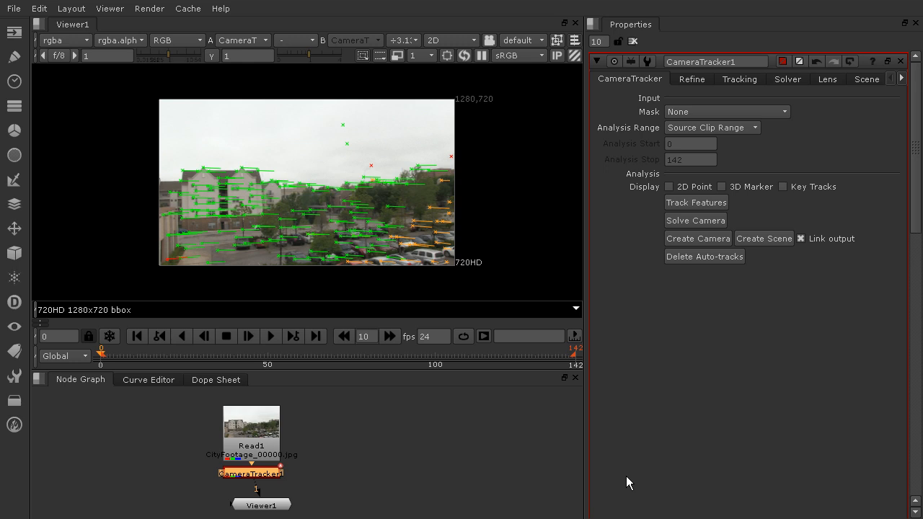
pyautogui.moveTo(629, 478)
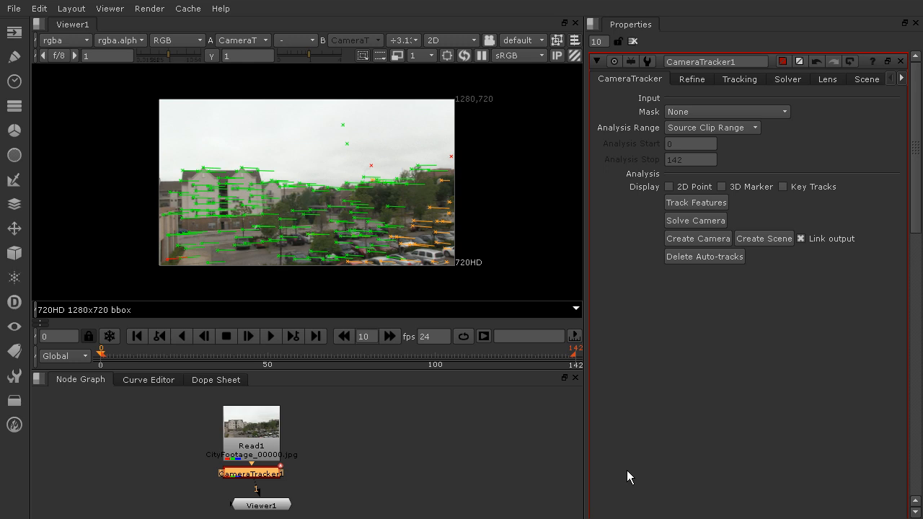
pyautogui.moveTo(401, 96)
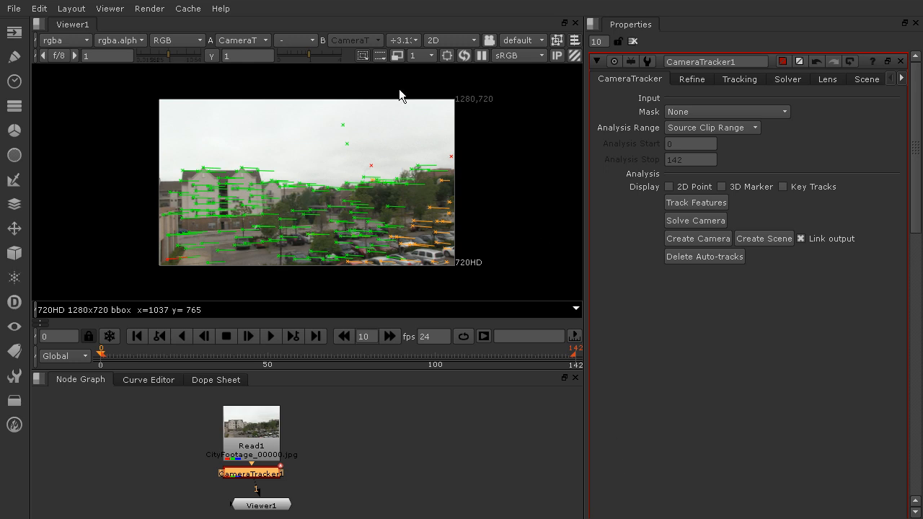
pyautogui.moveTo(588, 185)
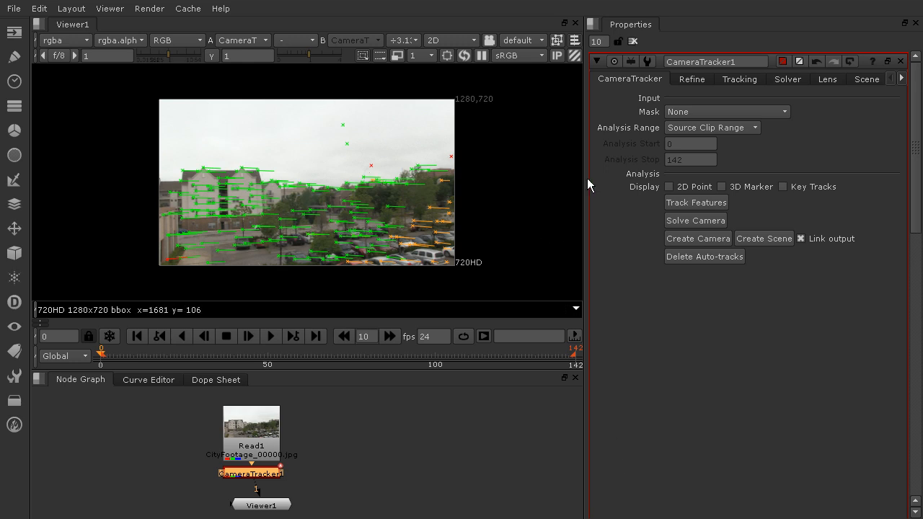
pyautogui.moveTo(361, 234)
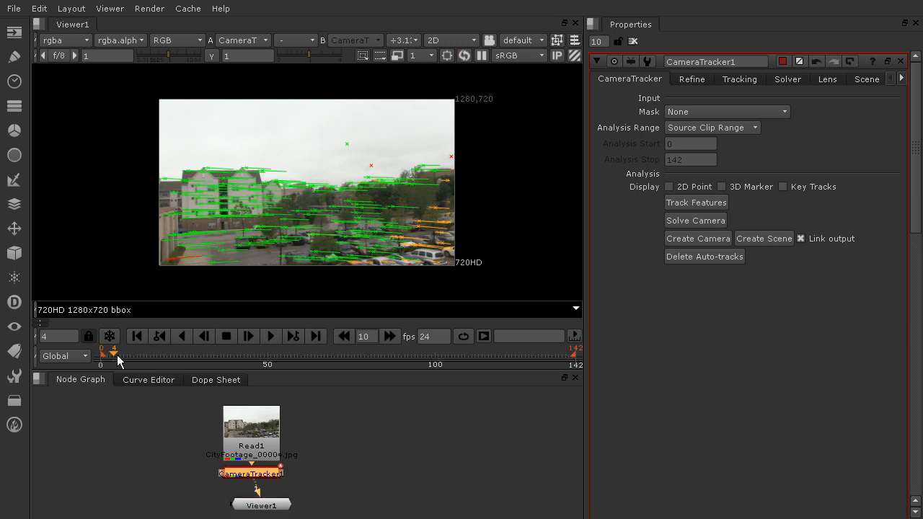
pyautogui.moveTo(115, 353); pyautogui.dragTo(369, 353)
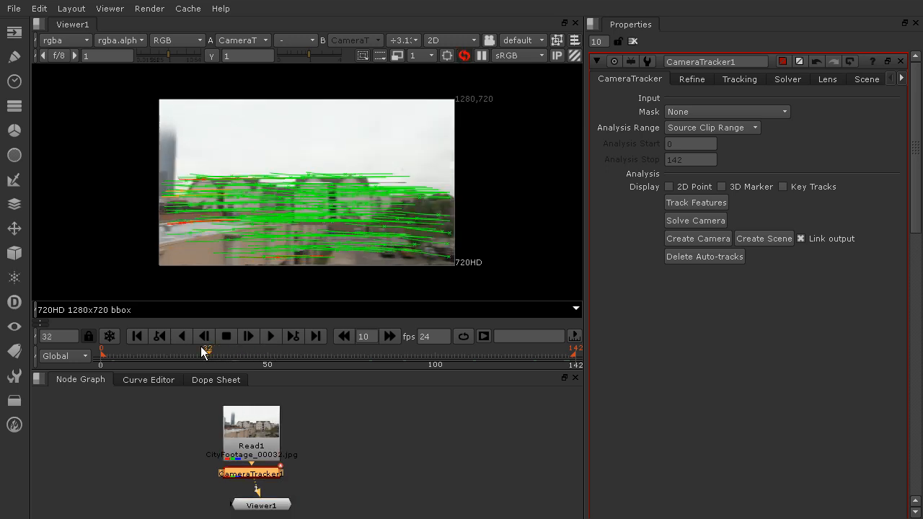
pyautogui.moveTo(208, 352); pyautogui.dragTo(381, 352)
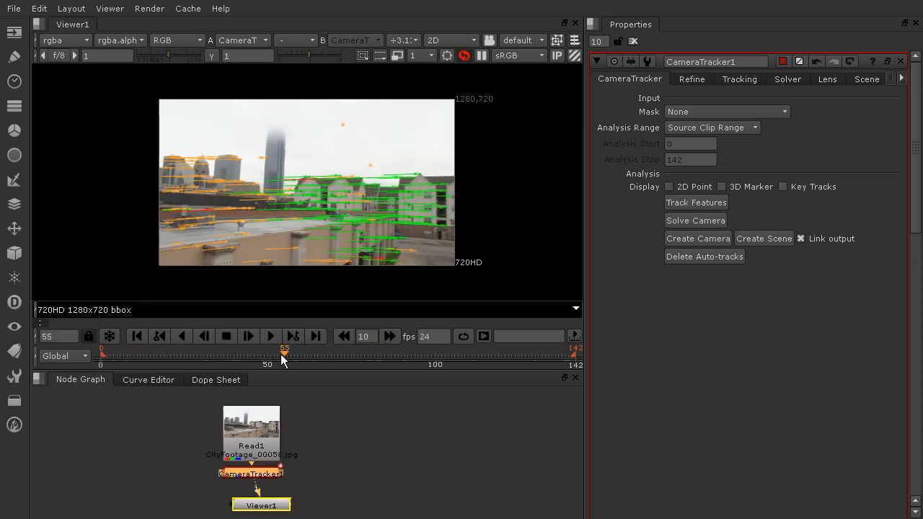
pyautogui.moveTo(283, 354); pyautogui.dragTo(107, 353)
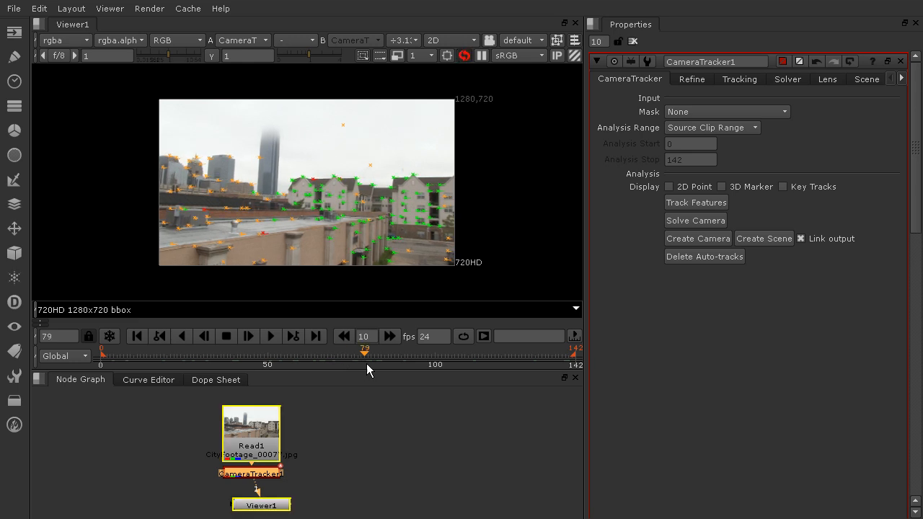
pyautogui.moveTo(363, 350); pyautogui.dragTo(334, 350)
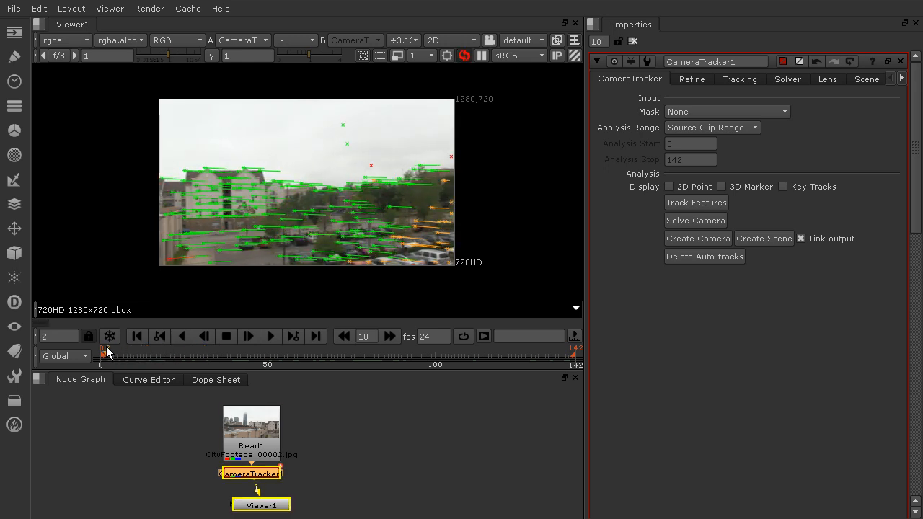
pyautogui.moveTo(104, 352); pyautogui.dragTo(176, 352)
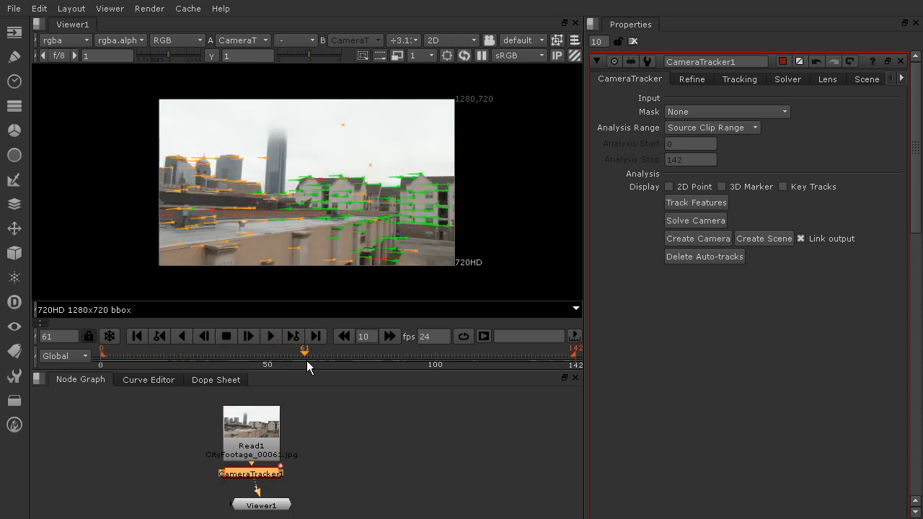
pyautogui.moveTo(304, 354); pyautogui.dragTo(427, 354)
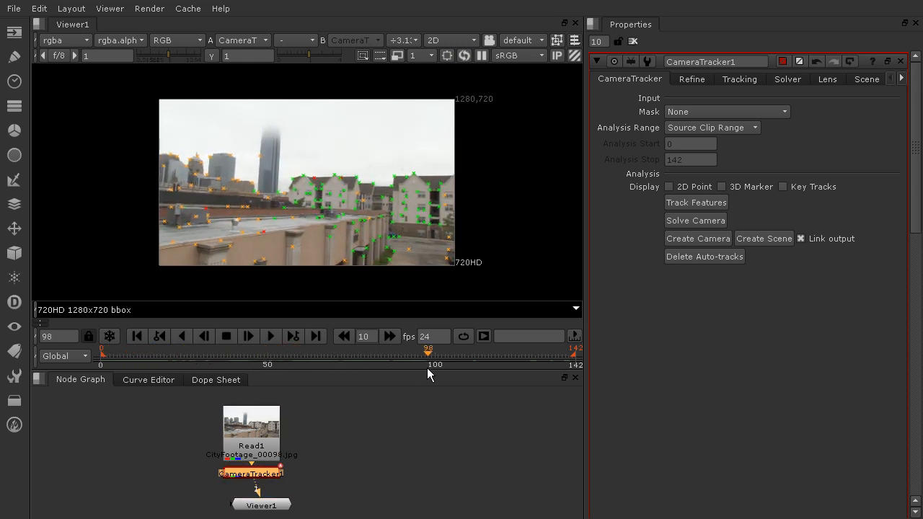
pyautogui.moveTo(427, 352); pyautogui.dragTo(268, 352)
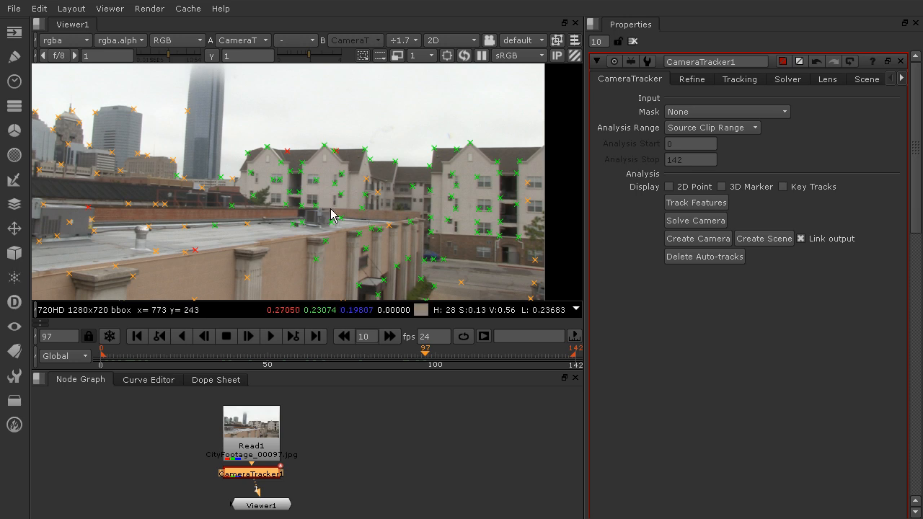
pyautogui.moveTo(404, 383)
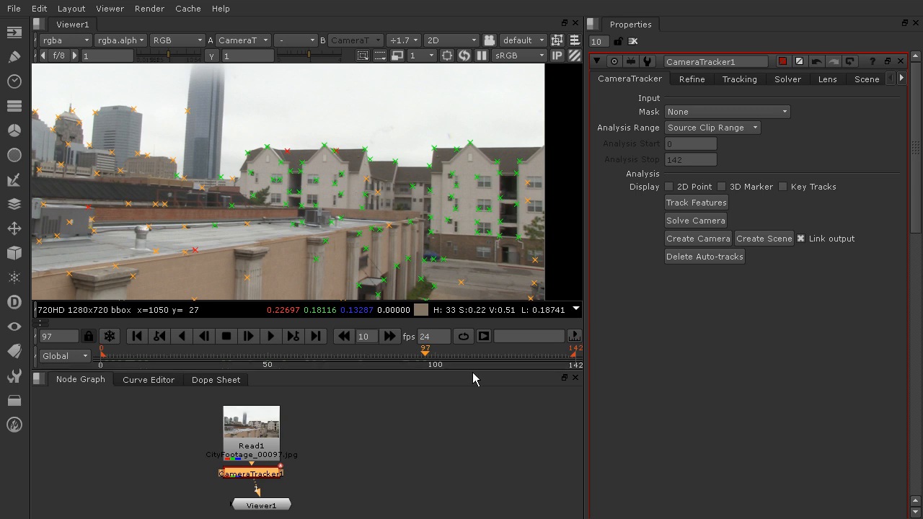
pyautogui.moveTo(479, 387)
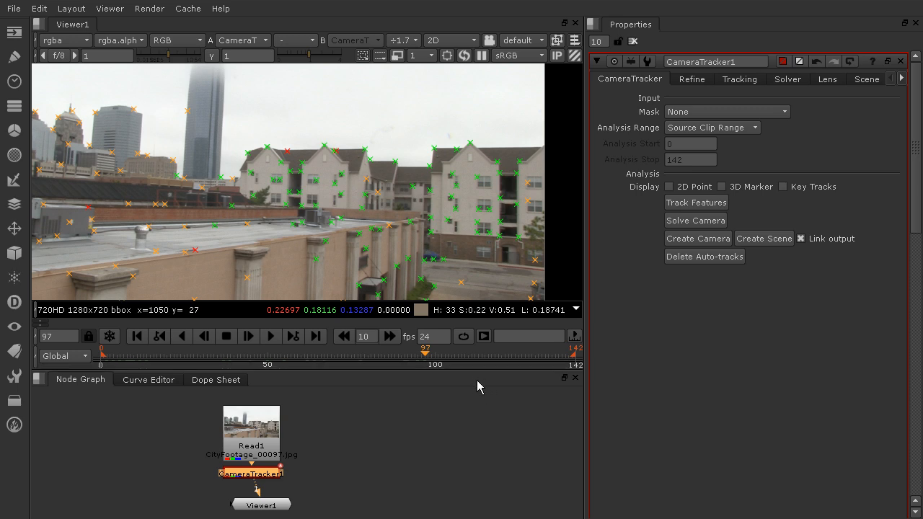
pyautogui.moveTo(465, 395)
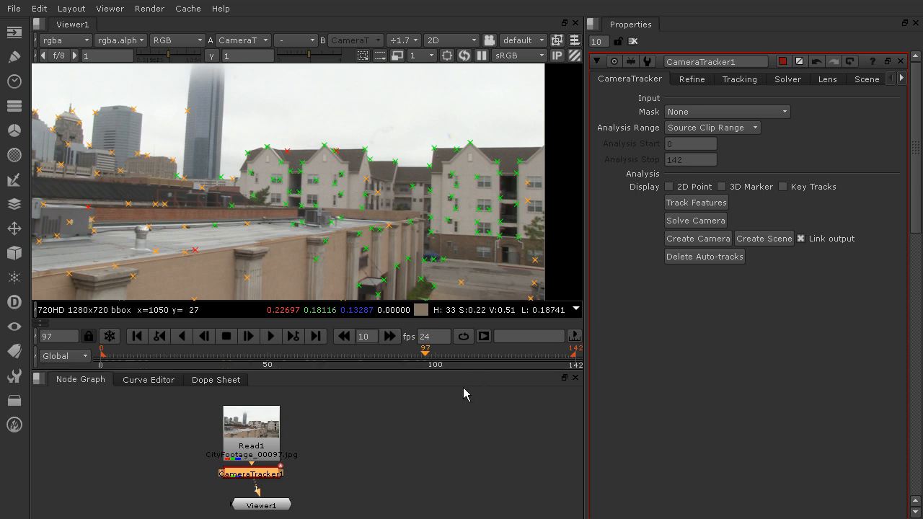
pyautogui.moveTo(508, 227)
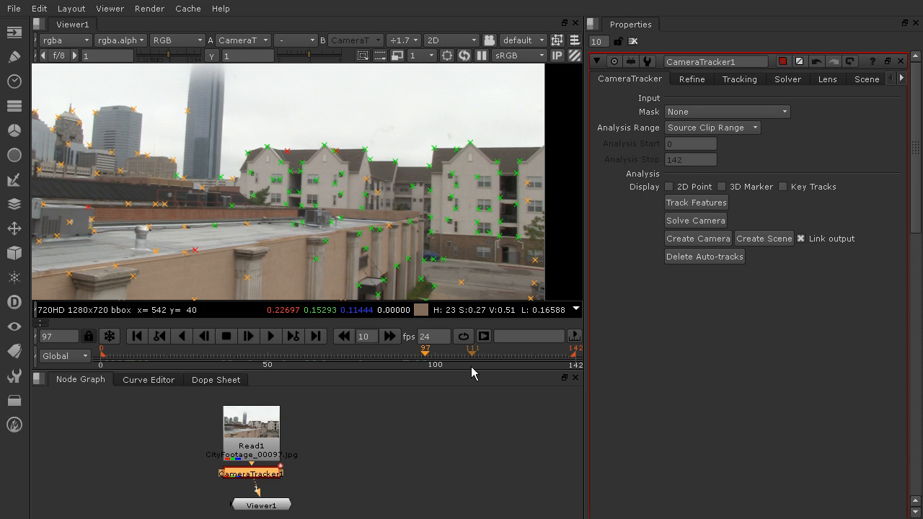
pyautogui.moveTo(388, 421)
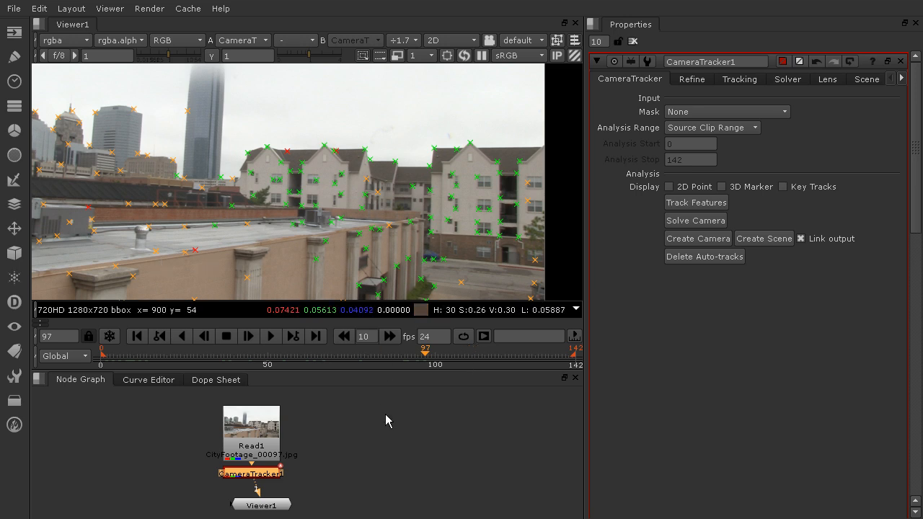
pyautogui.moveTo(698, 375)
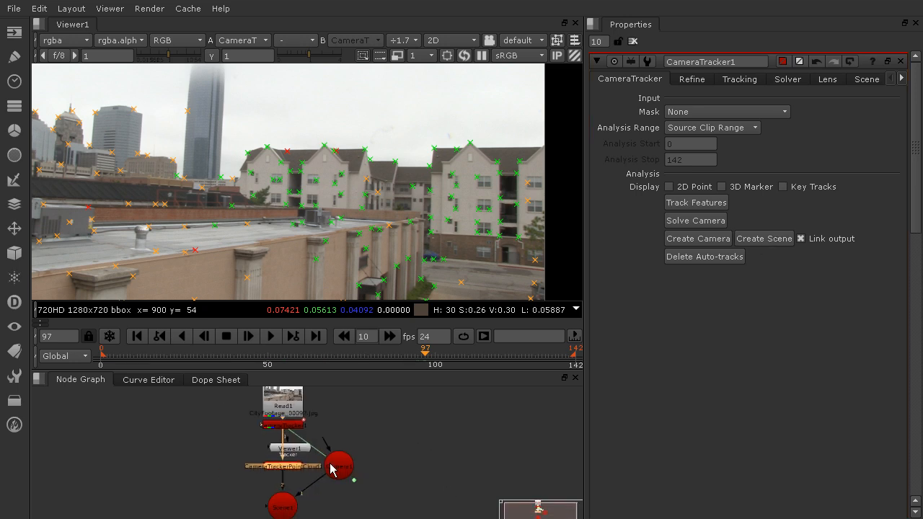
# - Select the generated Camera1 node and move Scene1 to the right of the tracker
pyautogui.click(697, 238)
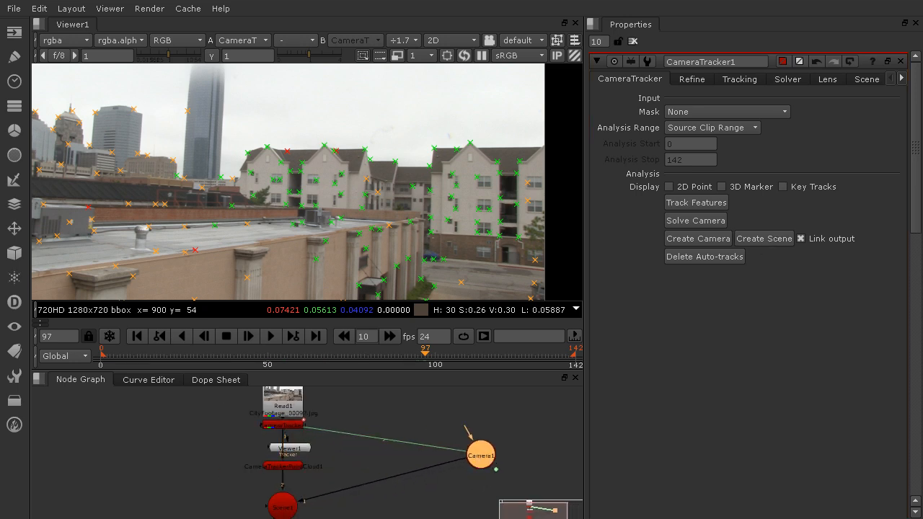
pyautogui.click(764, 238)
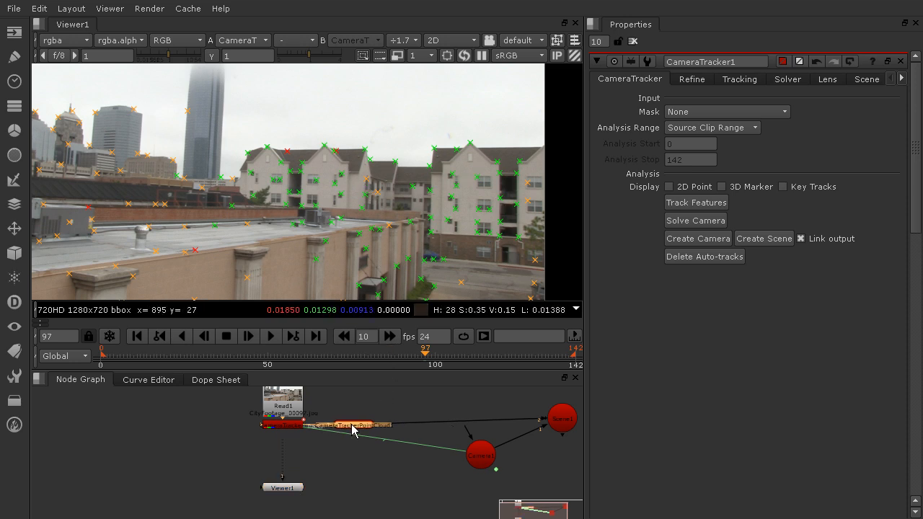
pyautogui.moveTo(479, 454); pyautogui.dragTo(367, 484)
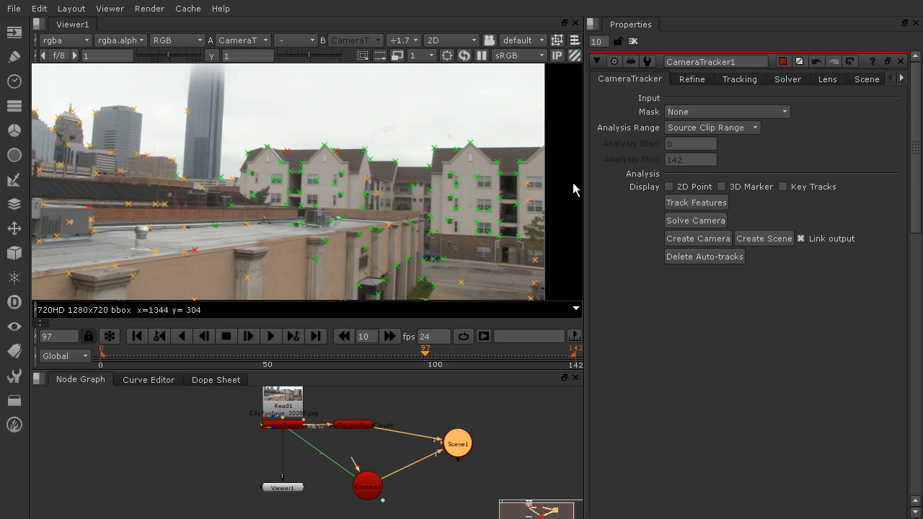
pyautogui.moveTo(583, 251)
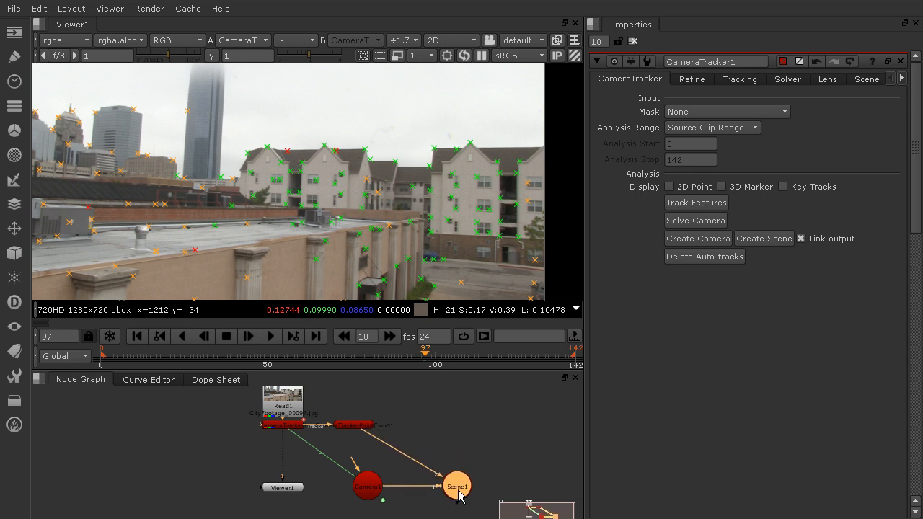
pyautogui.moveTo(375, 430)
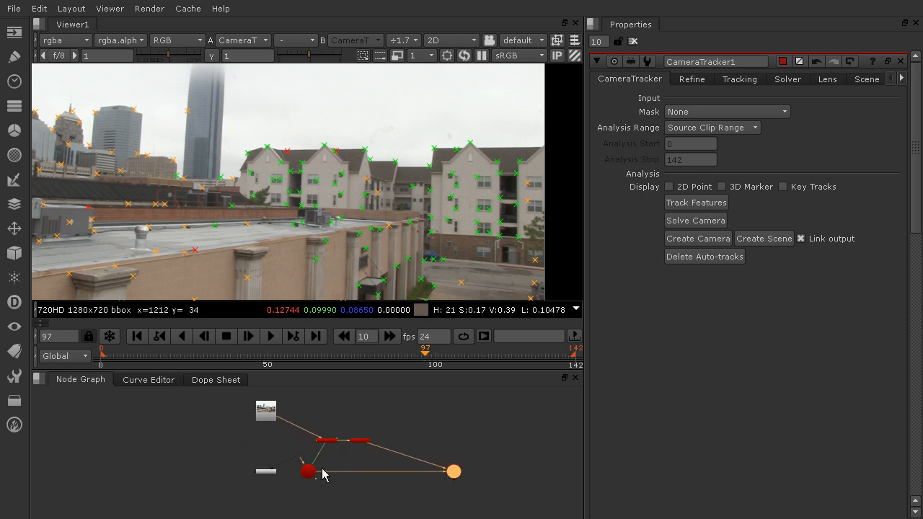
# - Reposition Camera1 beside the other generated nodes under CameraTracker1
pyautogui.moveTo(453, 470); pyautogui.dragTo(411, 473)
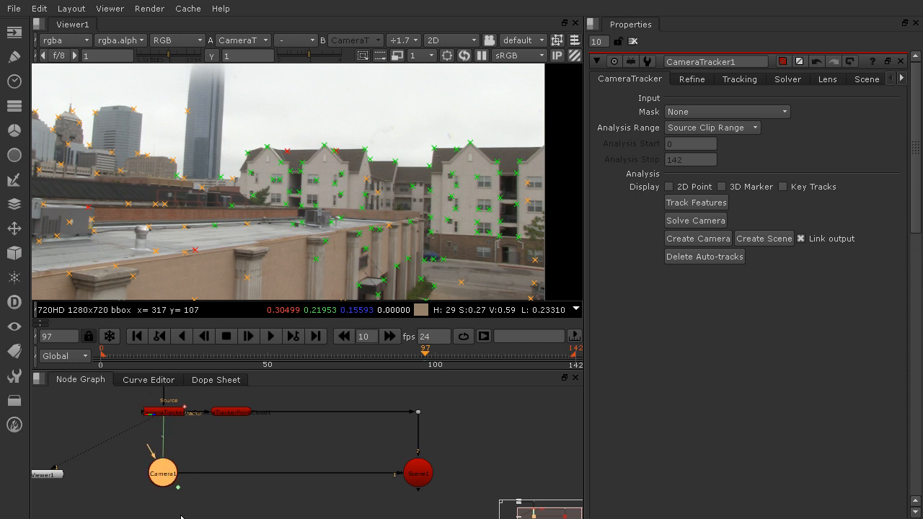
pyautogui.moveTo(161, 473); pyautogui.dragTo(351, 473)
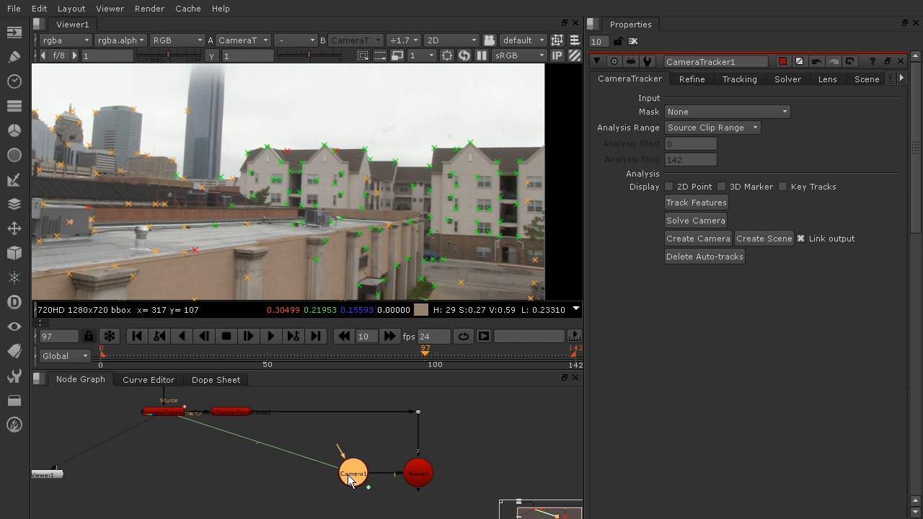
pyautogui.click(351, 473)
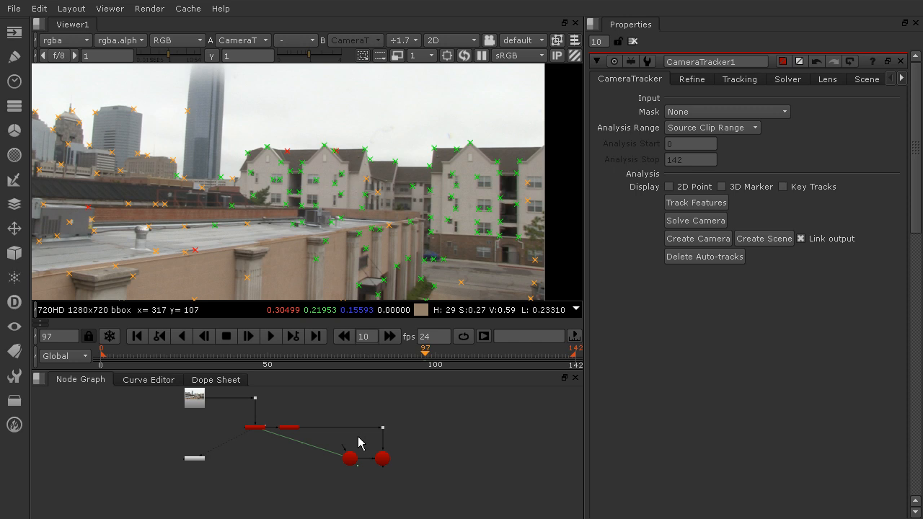
pyautogui.click(450, 41)
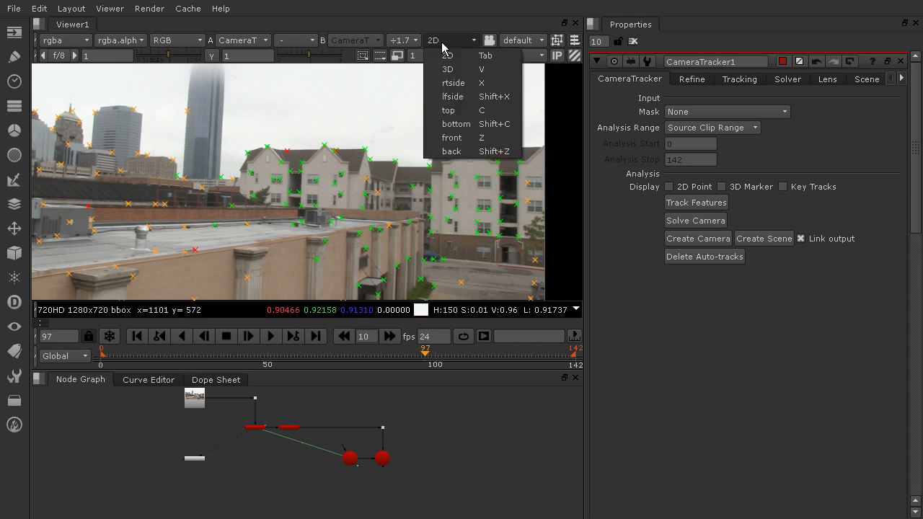
# - Switch the viewer to 3D, orbit the point cloud and show Camera1's properties
pyautogui.click(447, 69)
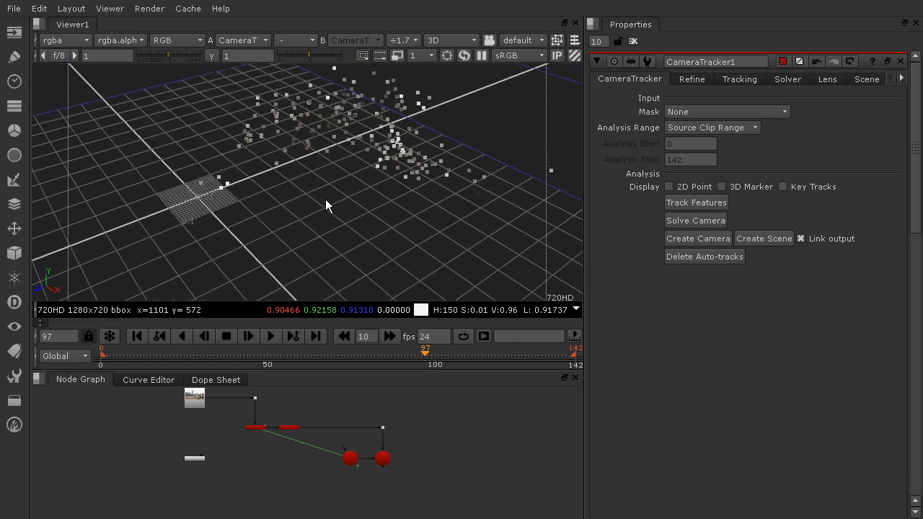
pyautogui.moveTo(325, 202); pyautogui.dragTo(325, 187)
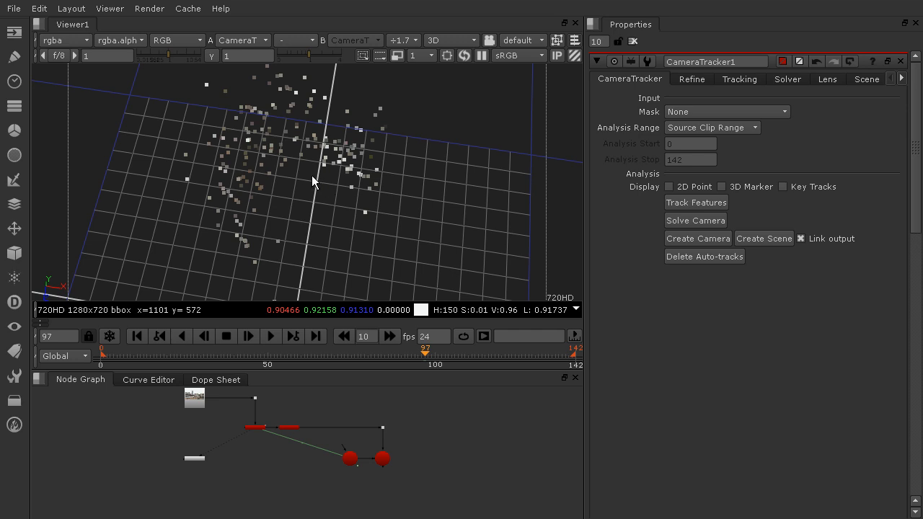
pyautogui.moveTo(346, 467)
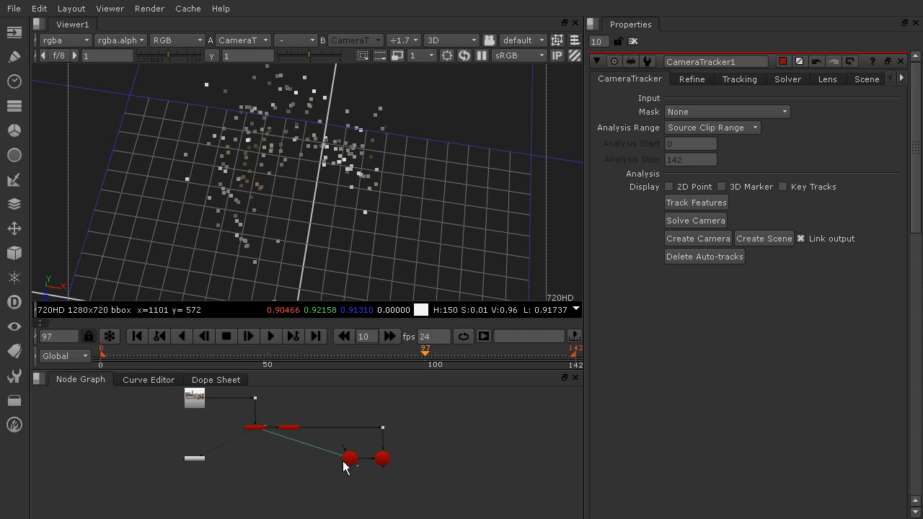
pyautogui.click(349, 458)
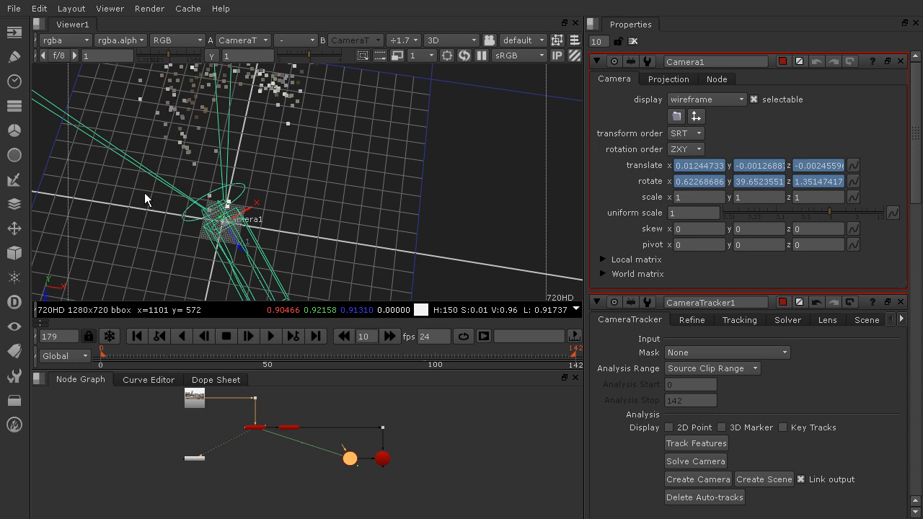
pyautogui.moveTo(150, 204)
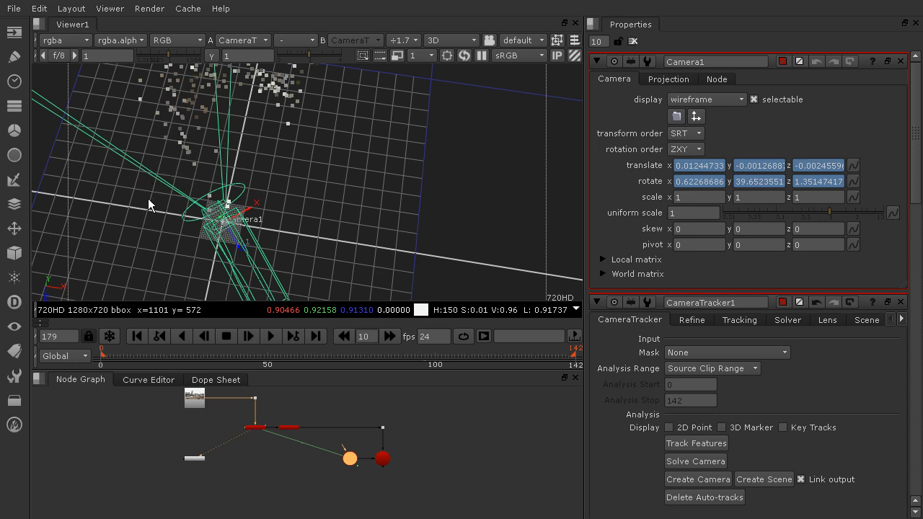
pyautogui.moveTo(105, 200)
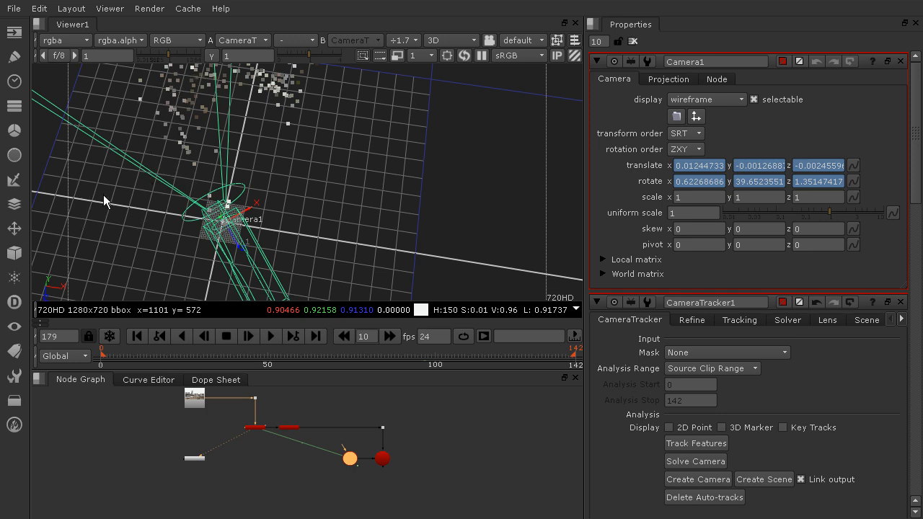
pyautogui.moveTo(162, 122)
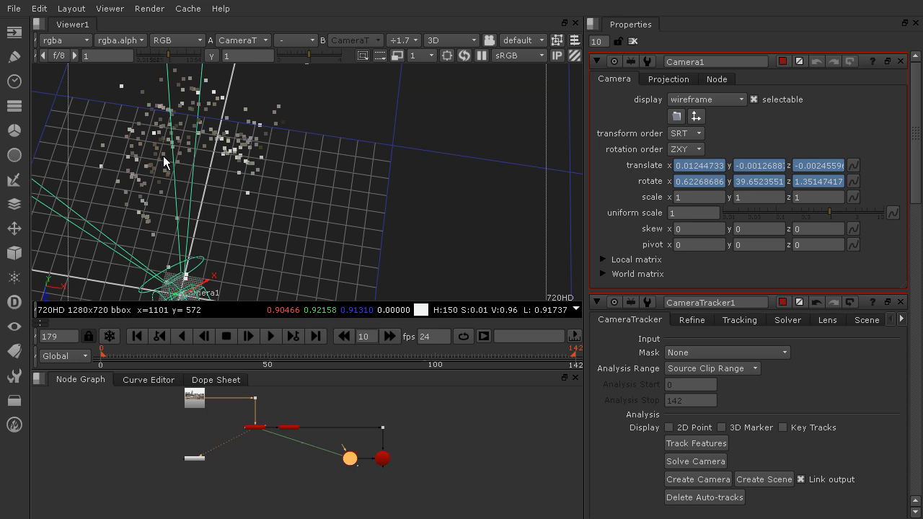
pyautogui.moveTo(104, 186)
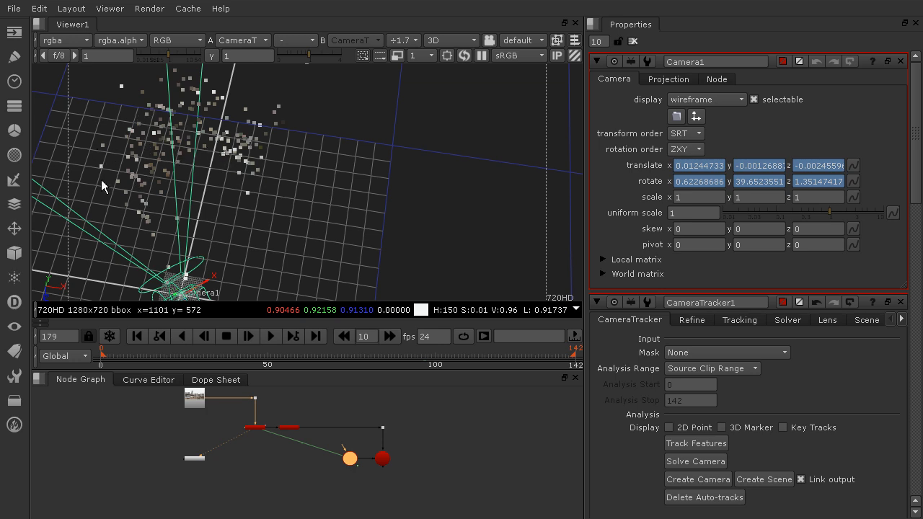
pyautogui.moveTo(57, 302)
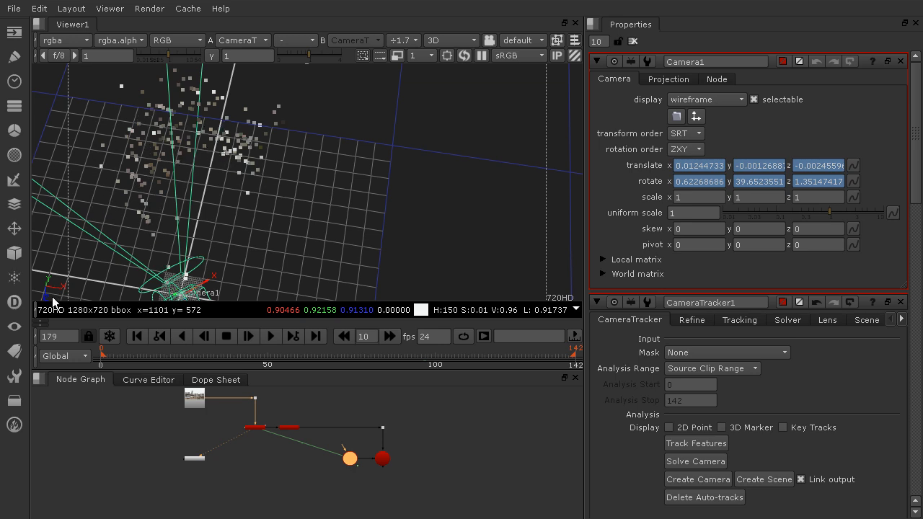
# - Return the viewer to the 2D city footage
pyautogui.click(449, 40)
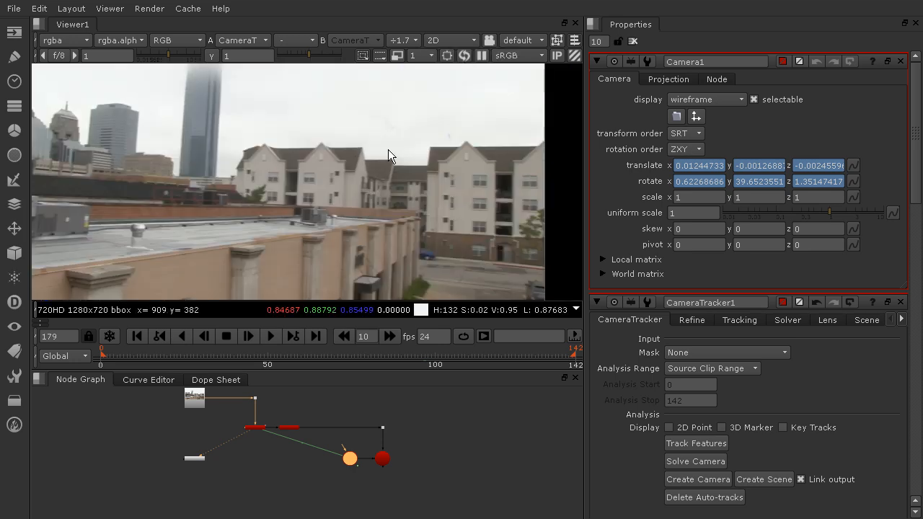
pyautogui.moveTo(334, 316)
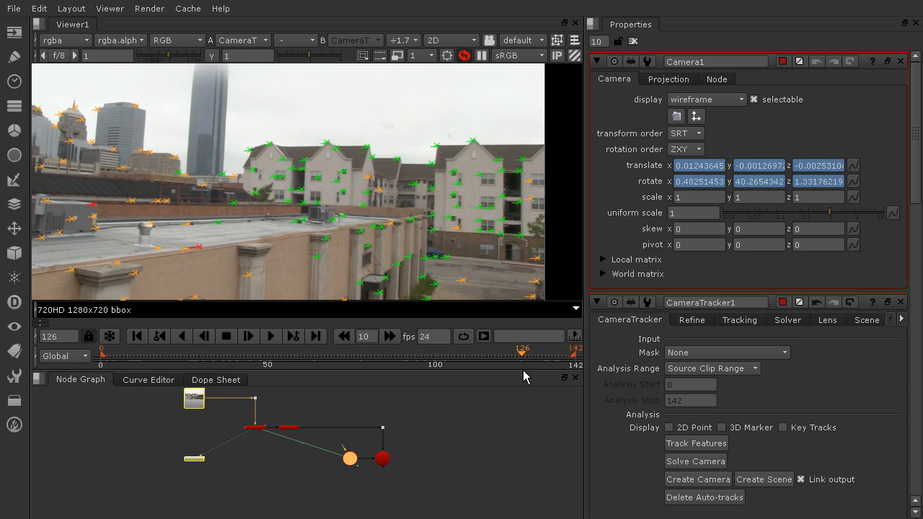
# - Scrub to frame 40 and switch the viewer to 3D to see the point cloud and Camera1
pyautogui.moveTo(522, 354); pyautogui.dragTo(459, 353)
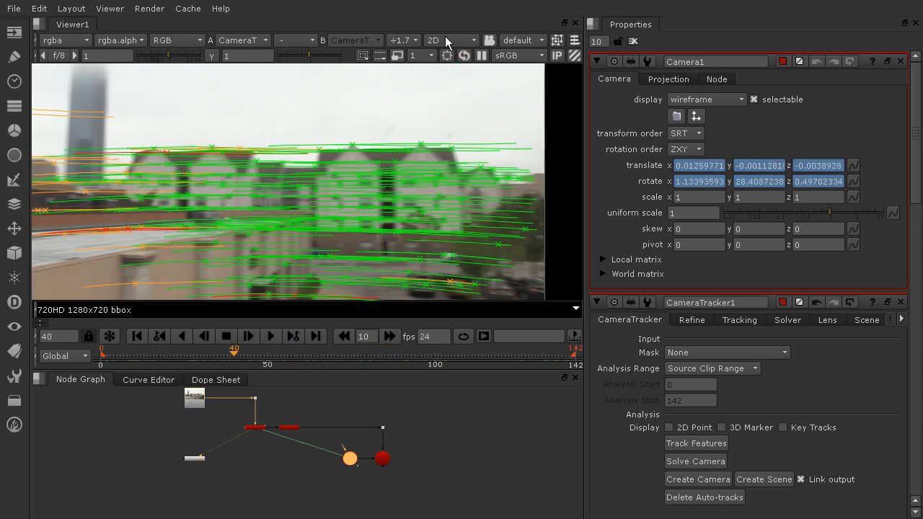
pyautogui.click(473, 40)
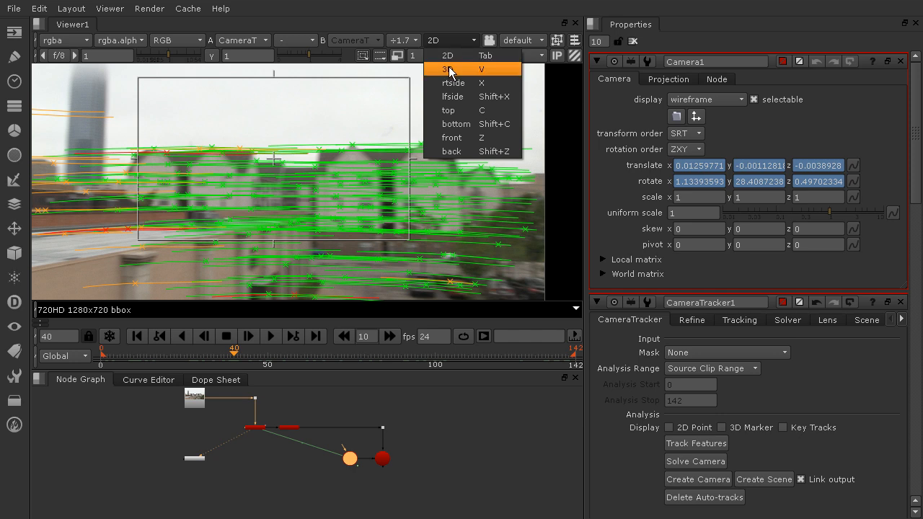
pyautogui.moveTo(450, 55)
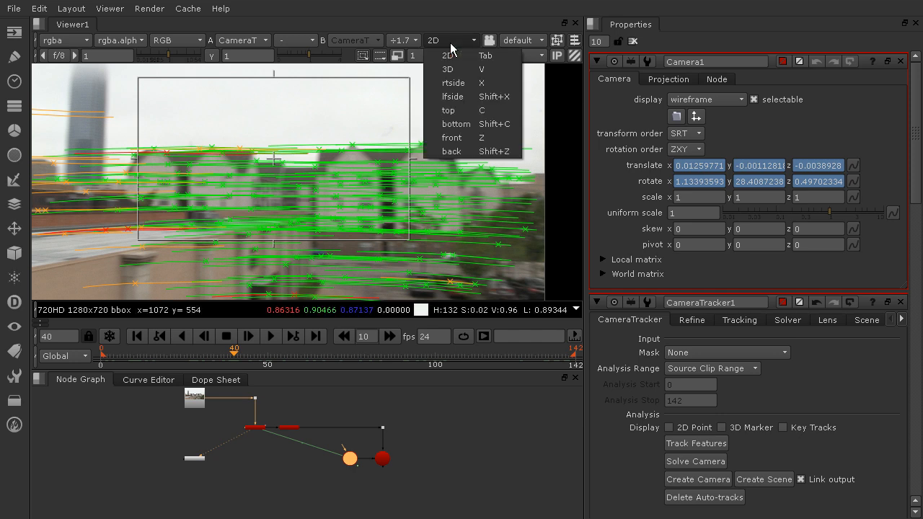
pyautogui.click(447, 69)
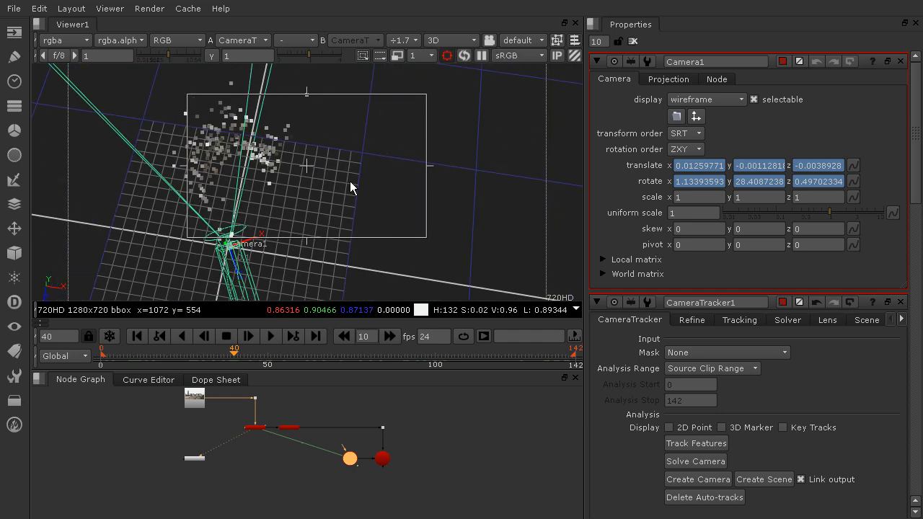